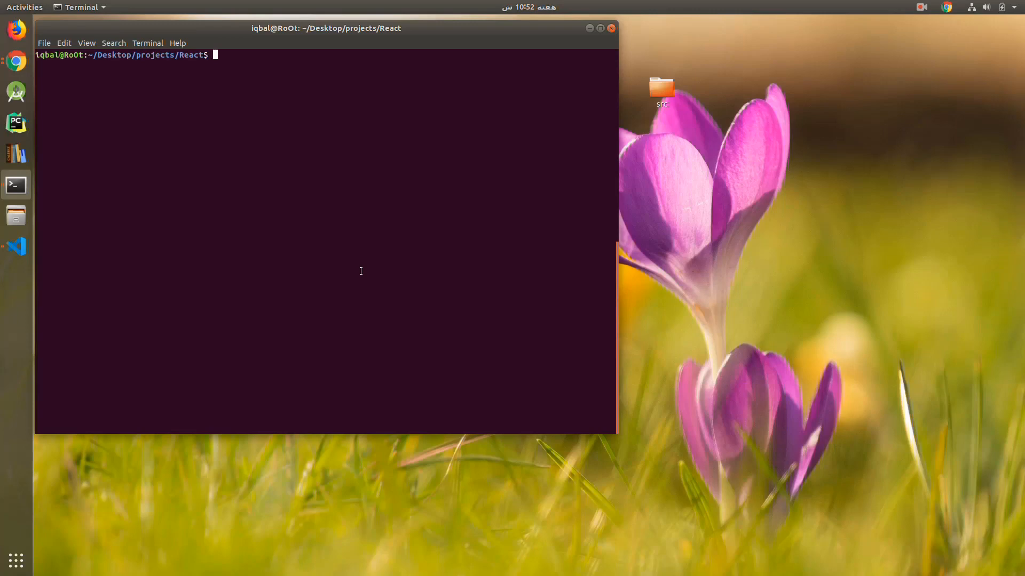
{"action": "mouse_move", "coordinate": [17, 190]}
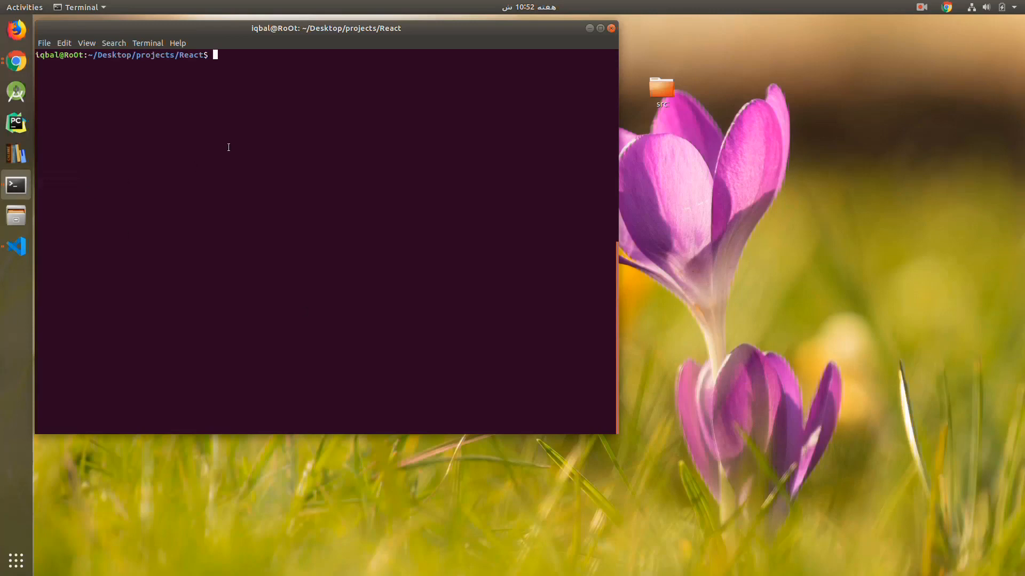
{"action": "mouse_move", "coordinate": [308, 138]}
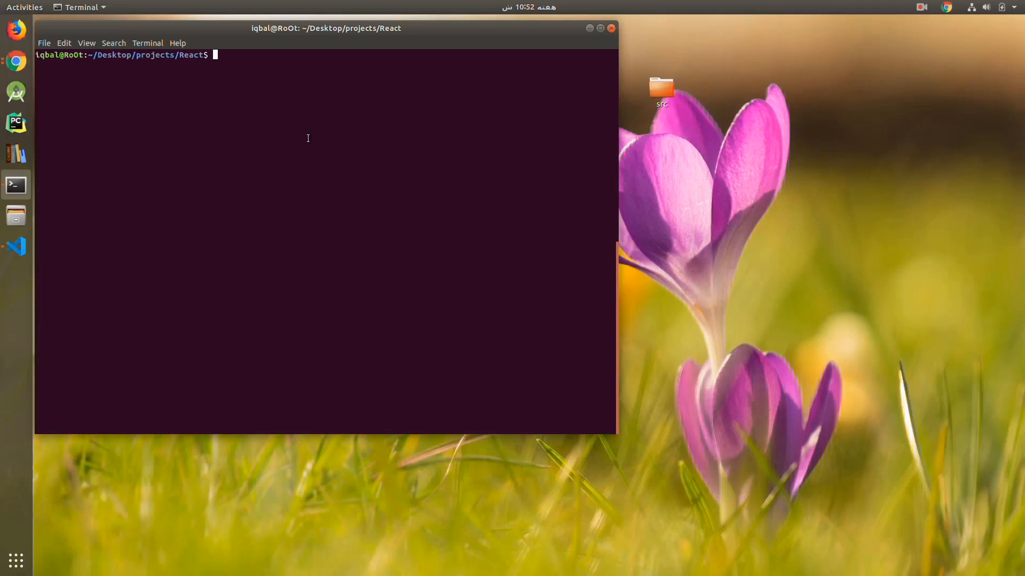
{"action": "mouse_move", "coordinate": [326, 132]}
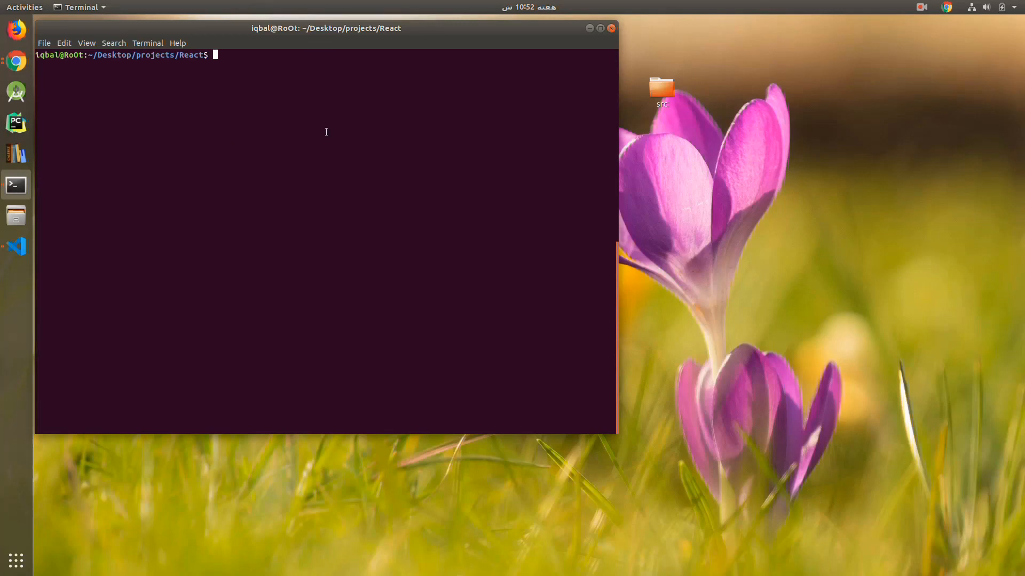
Scaffold a new React app named reactjsanalytics with create-react-app.
{"action": "type", "text": "crea"}
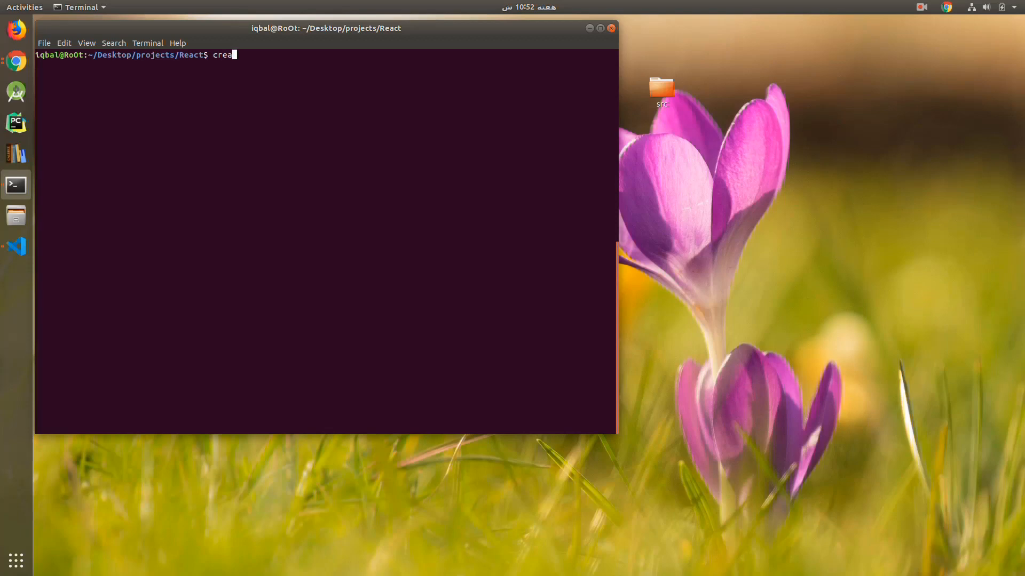
{"action": "type", "text": "te-reac"}
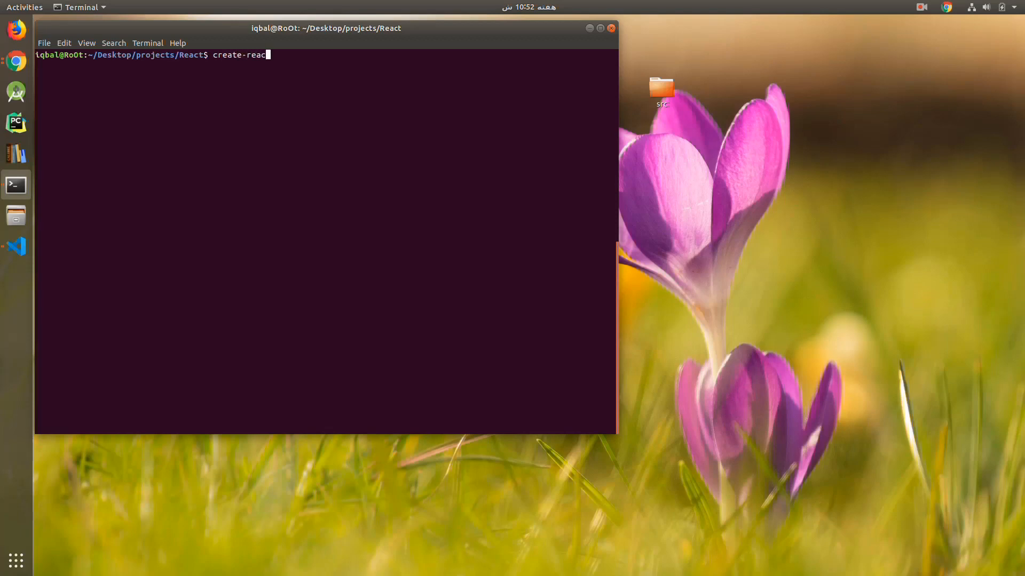
{"action": "type", "text": "t-app"}
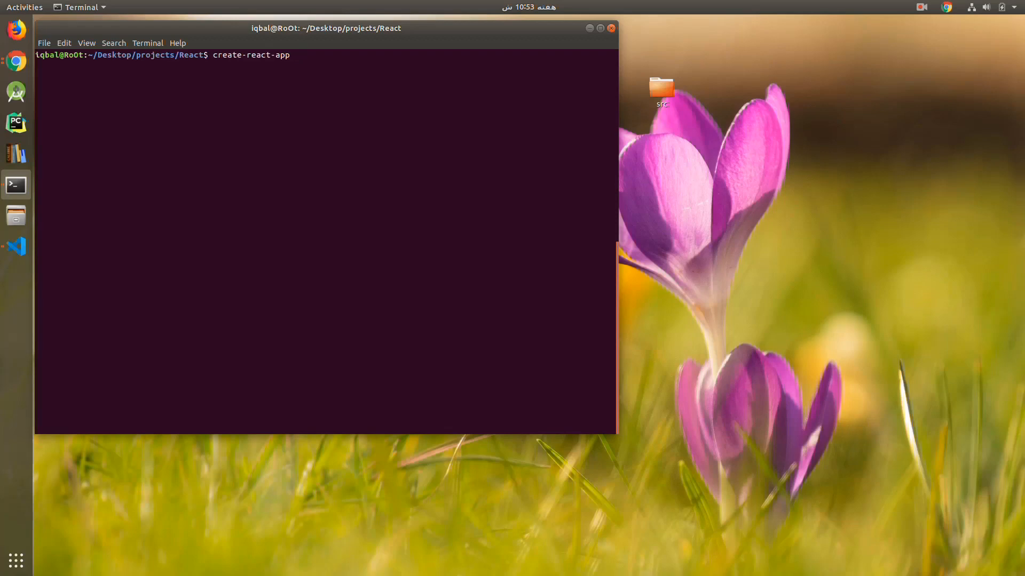
{"action": "type", "text": "reactj"}
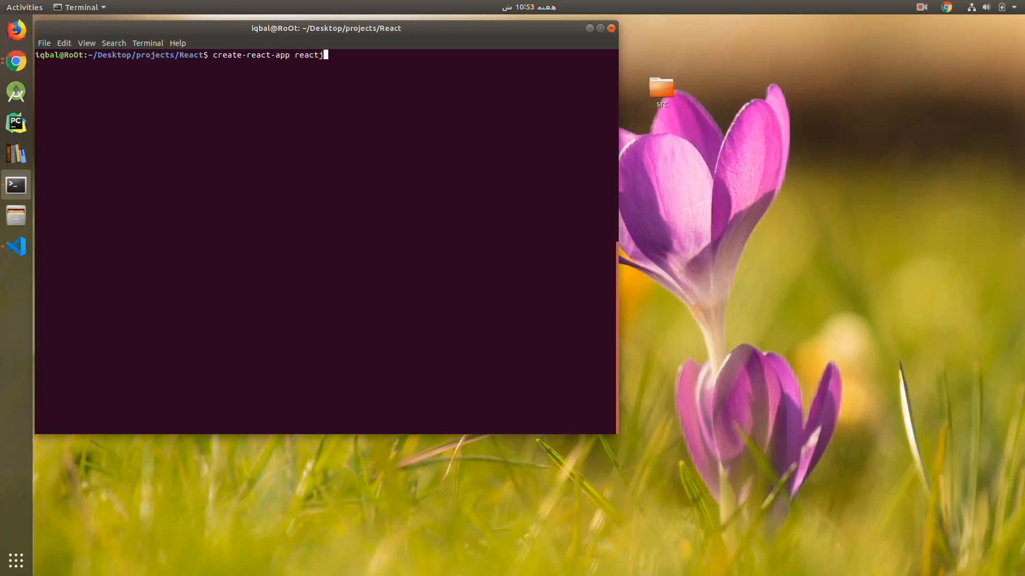
{"action": "type", "text": "sanalyt"}
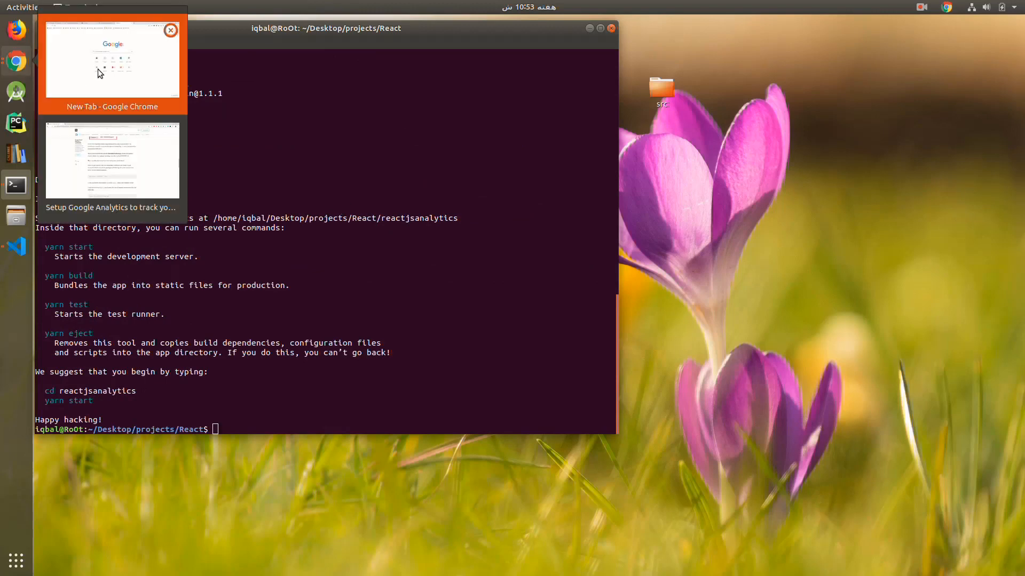
Search for Google Analytics in Chrome and go to its Admin page.
{"action": "left_click", "coordinate": [112, 58]}
{"action": "type", "text": "google"}
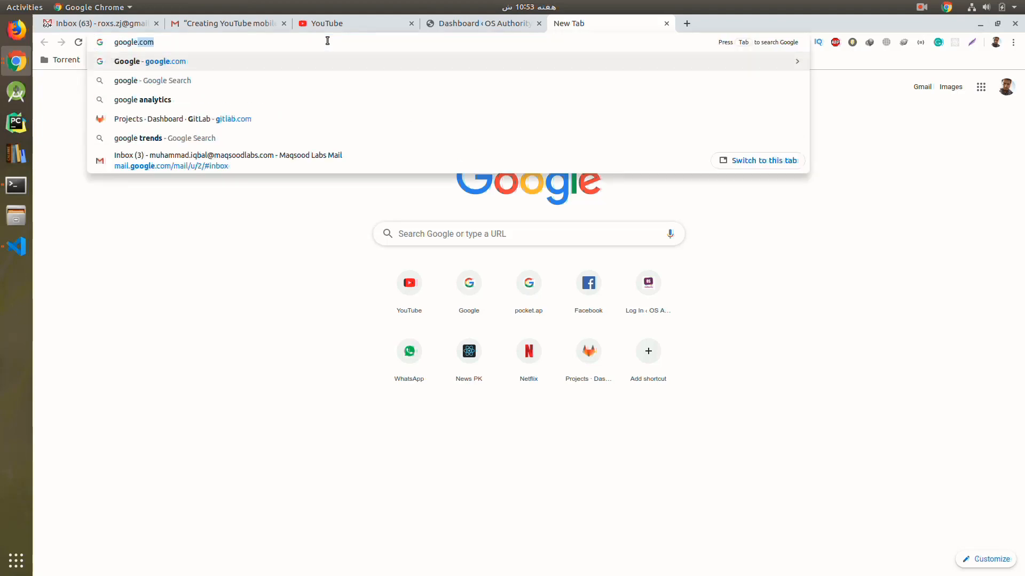
{"action": "left_click", "coordinate": [141, 100]}
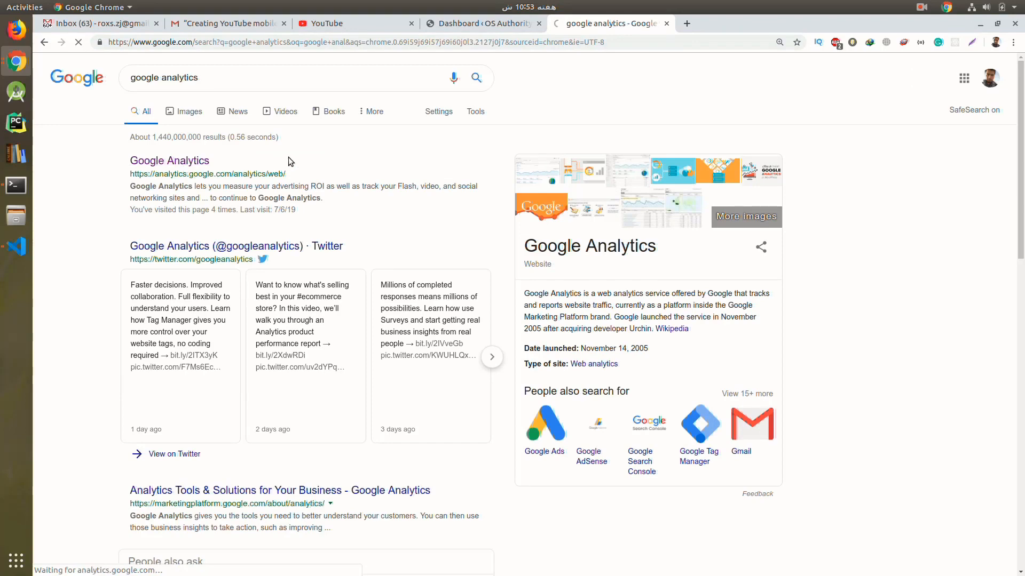
{"action": "left_click", "coordinate": [169, 161]}
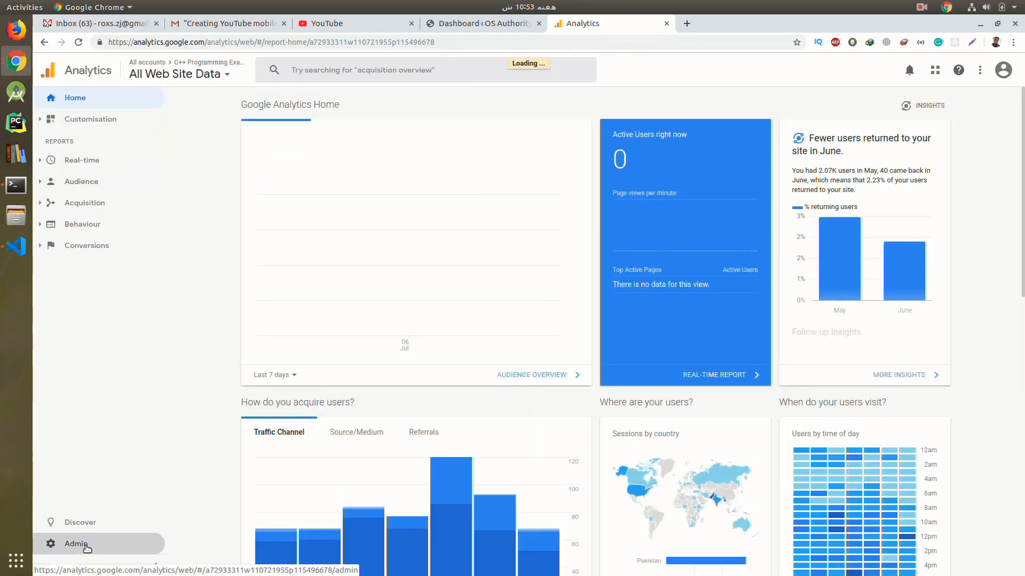
{"action": "left_click", "coordinate": [74, 544]}
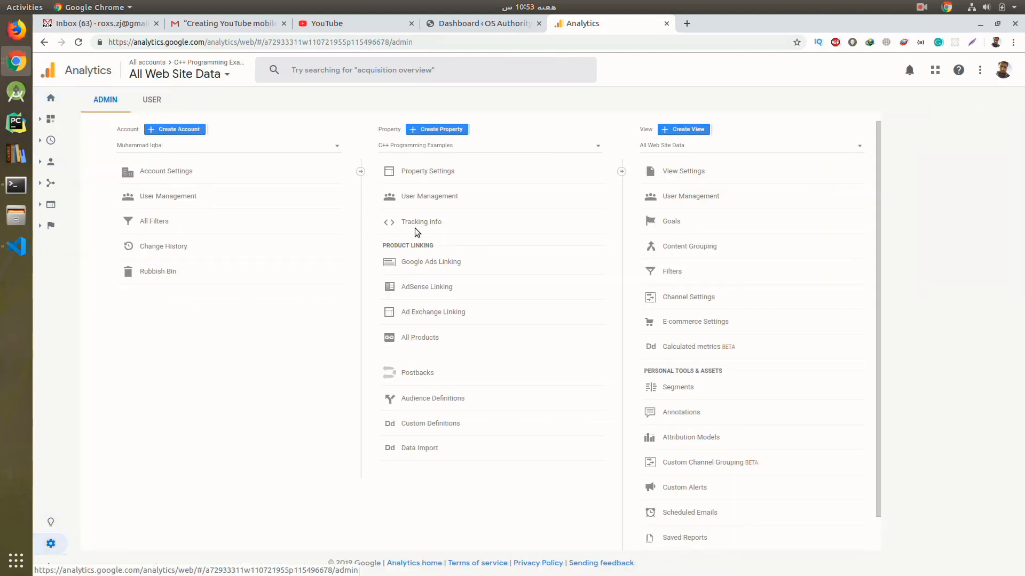
Start a new Analytics account named React Demo with website name REactAnalytics.
{"action": "left_click", "coordinate": [174, 129]}
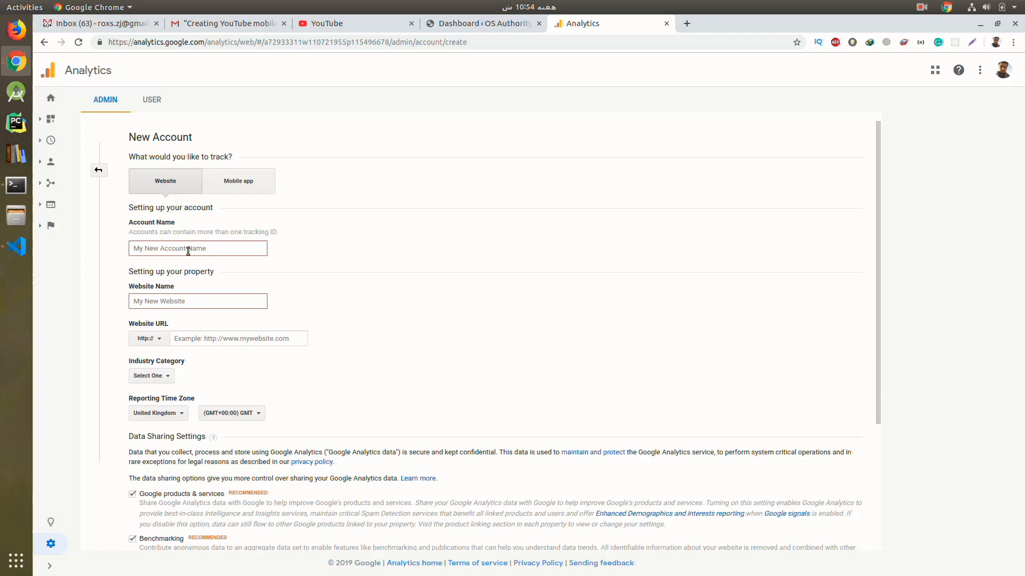
{"action": "left_click", "coordinate": [197, 248]}
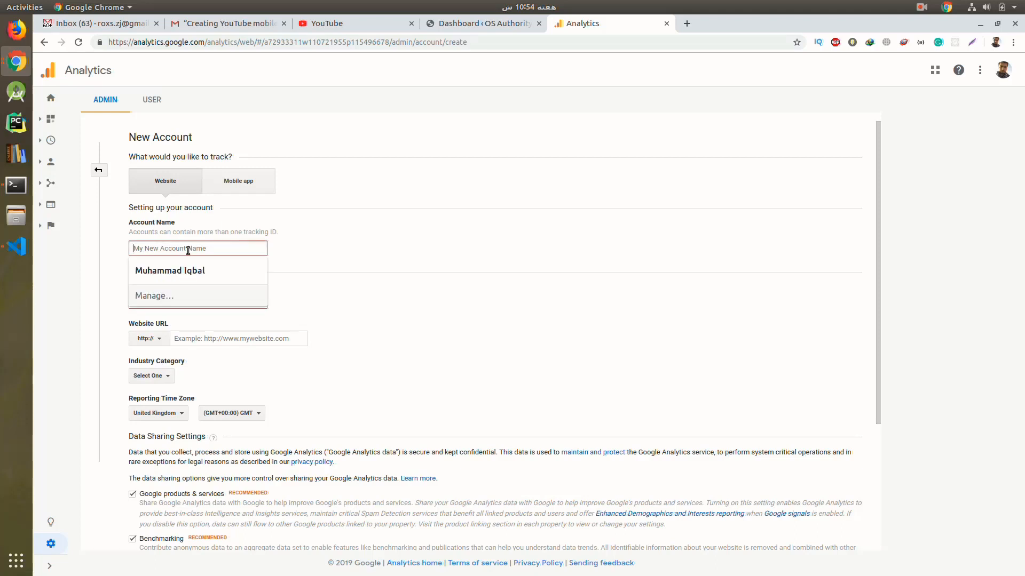
{"action": "type", "text": "React Demo"}
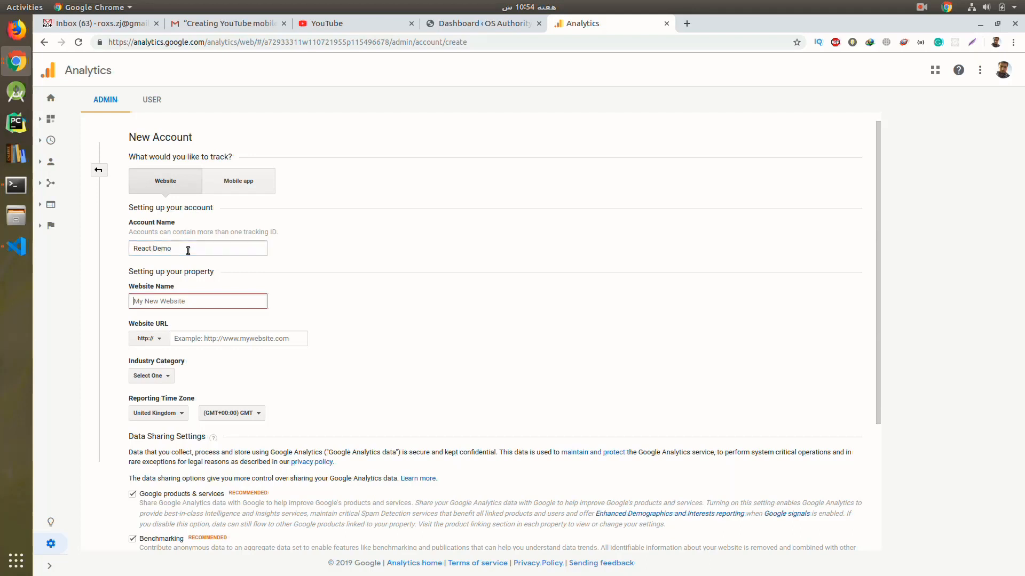
{"action": "type", "text": "REactAnalytics"}
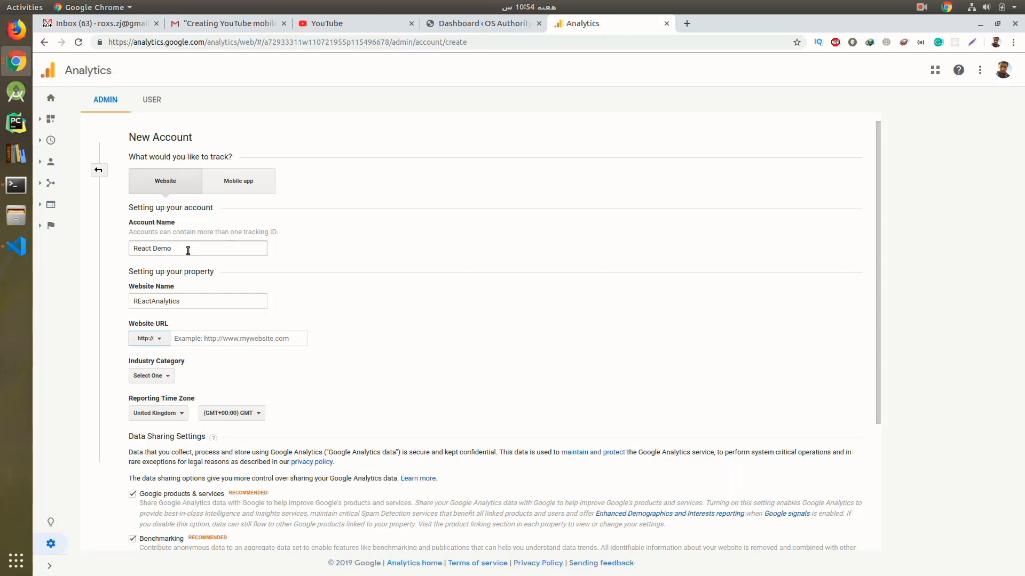
Enter analyticsdemo.com as the website URL and set the reporting time zone to Pakistan.
{"action": "left_click", "coordinate": [239, 338]}
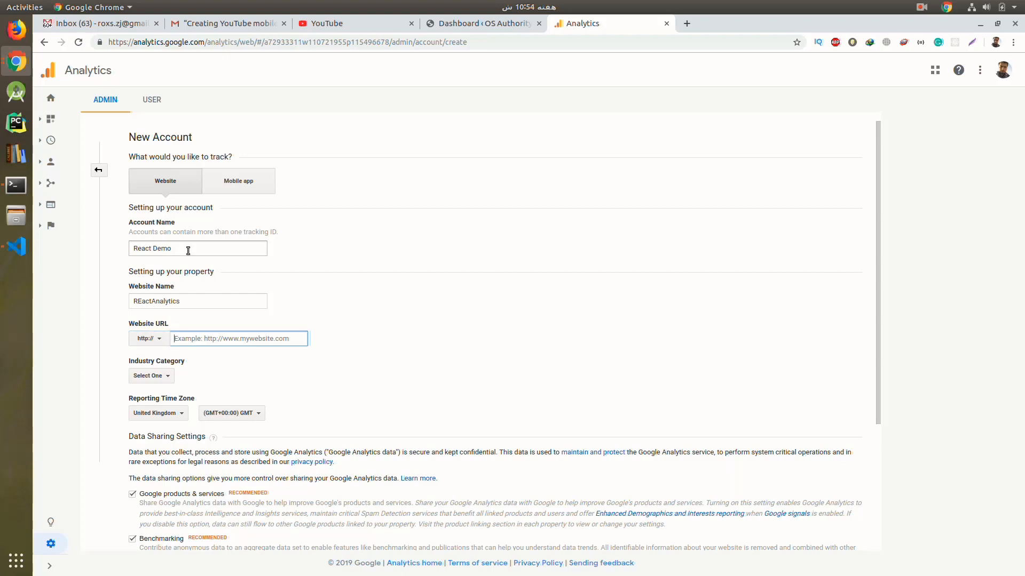
{"action": "type", "text": "a"}
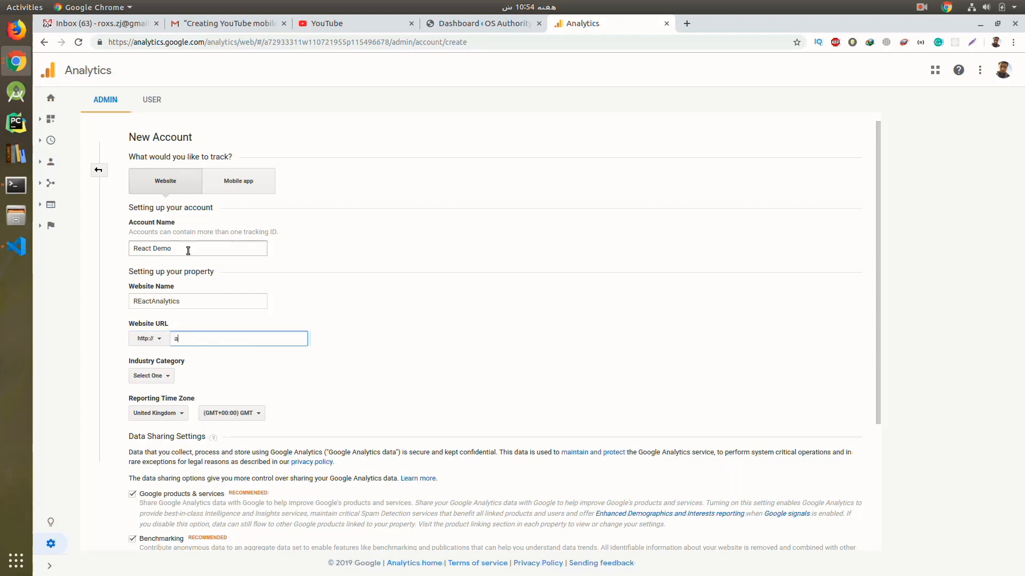
{"action": "type", "text": "nalyticsdemo.com"}
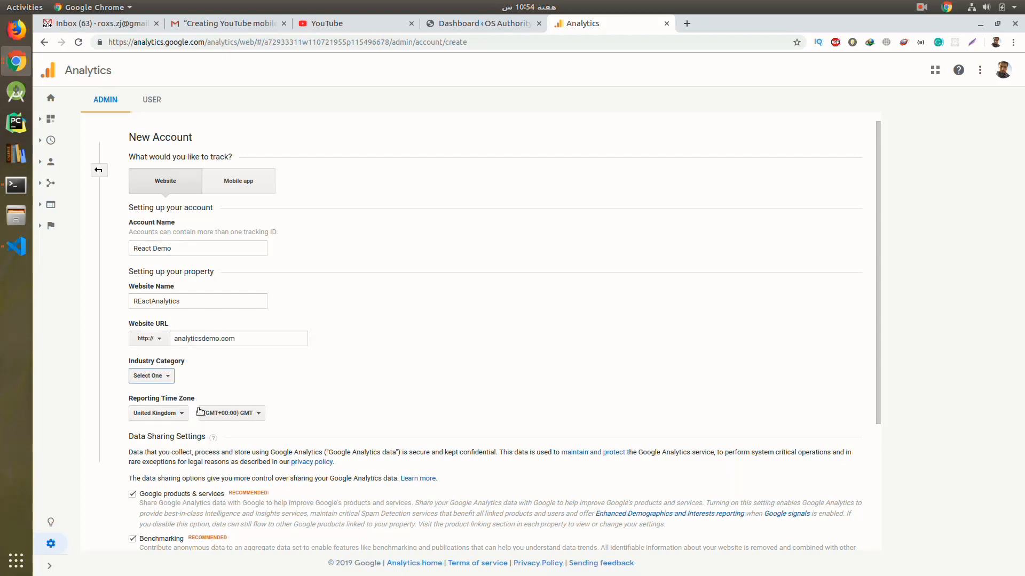
{"action": "left_click", "coordinate": [158, 413]}
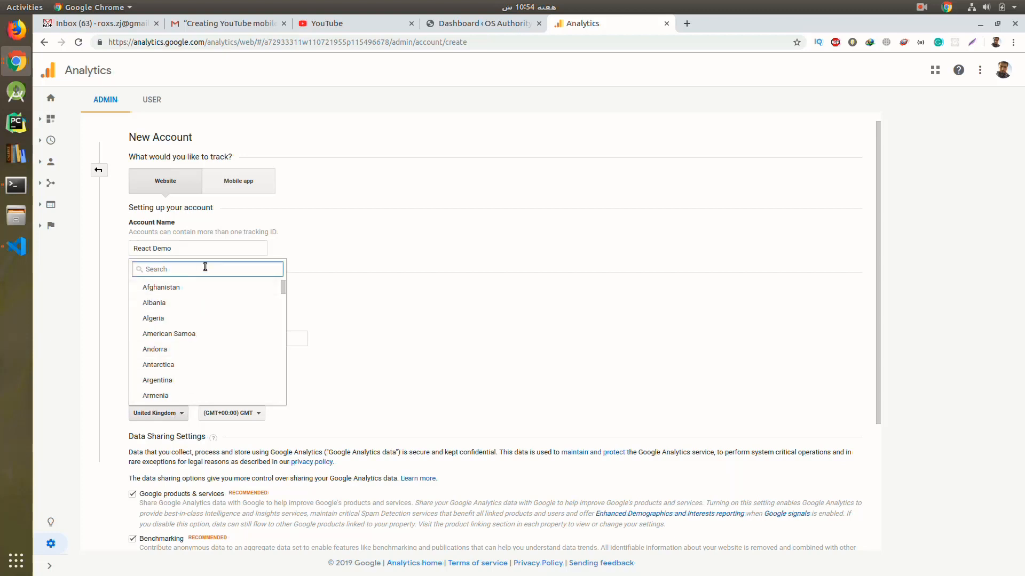
{"action": "type", "text": "pakista"}
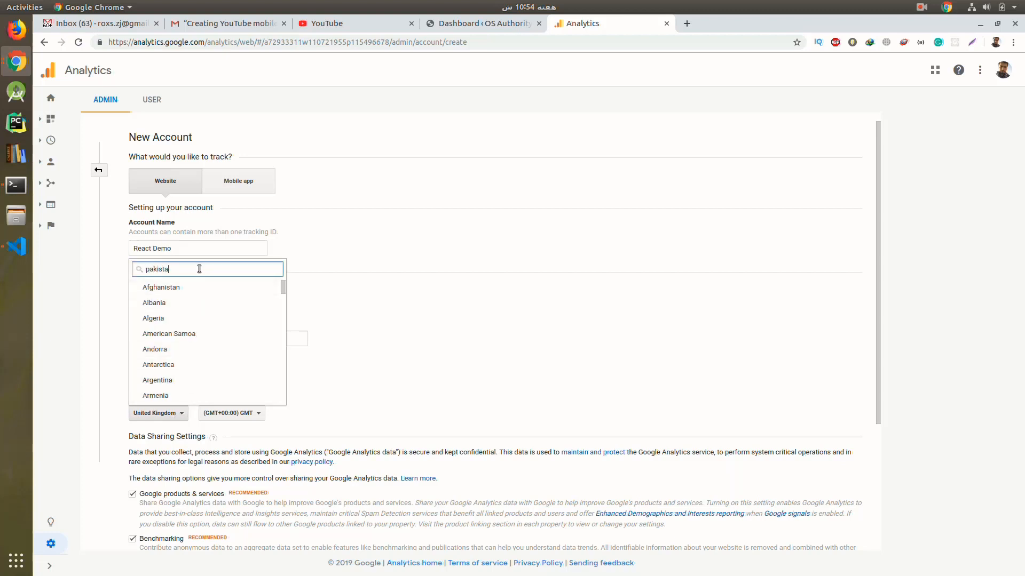
{"action": "type", "text": "n"}
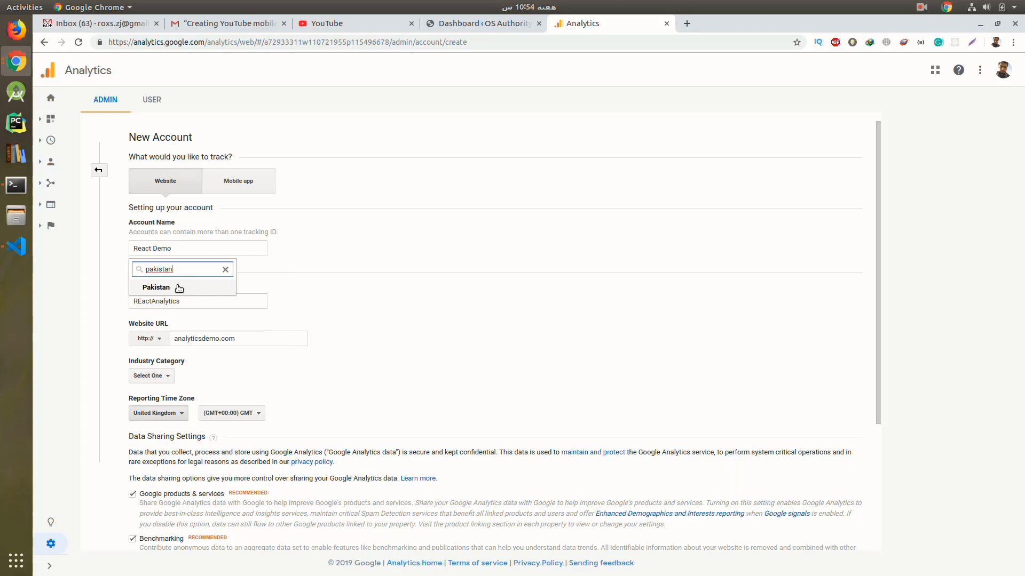
{"action": "left_click", "coordinate": [156, 287]}
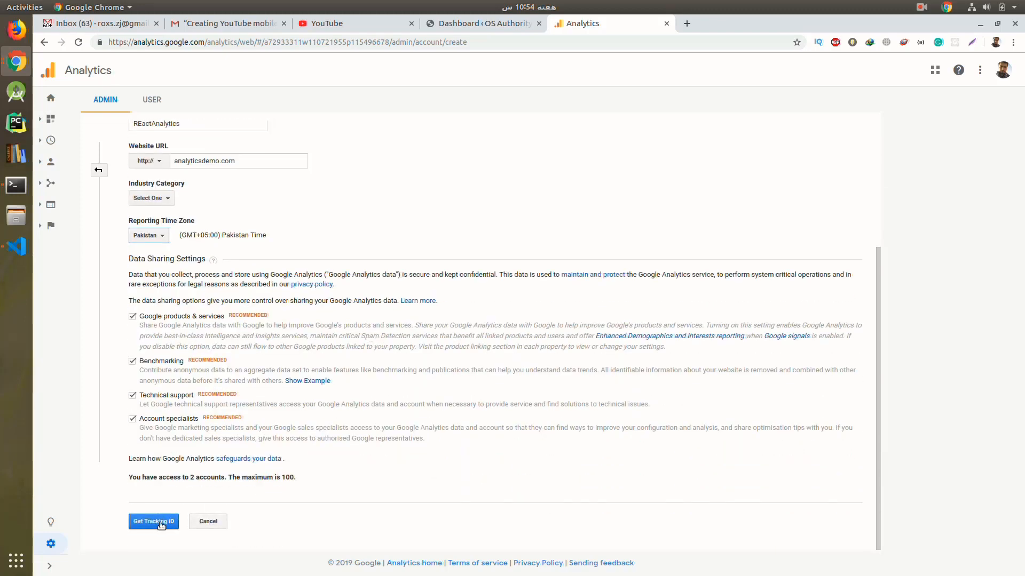
{"action": "left_click", "coordinate": [153, 521]}
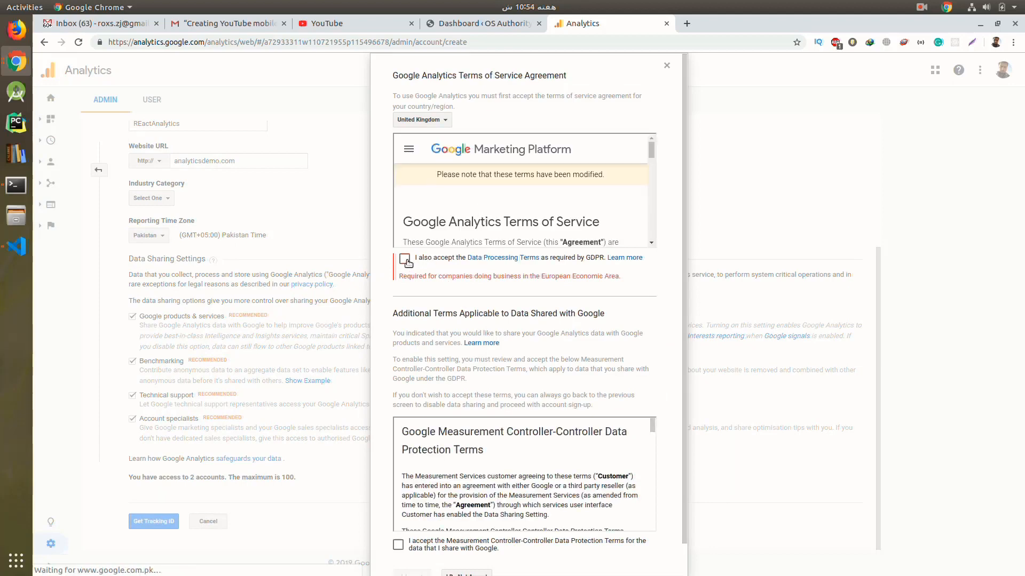
{"action": "left_click", "coordinate": [404, 260]}
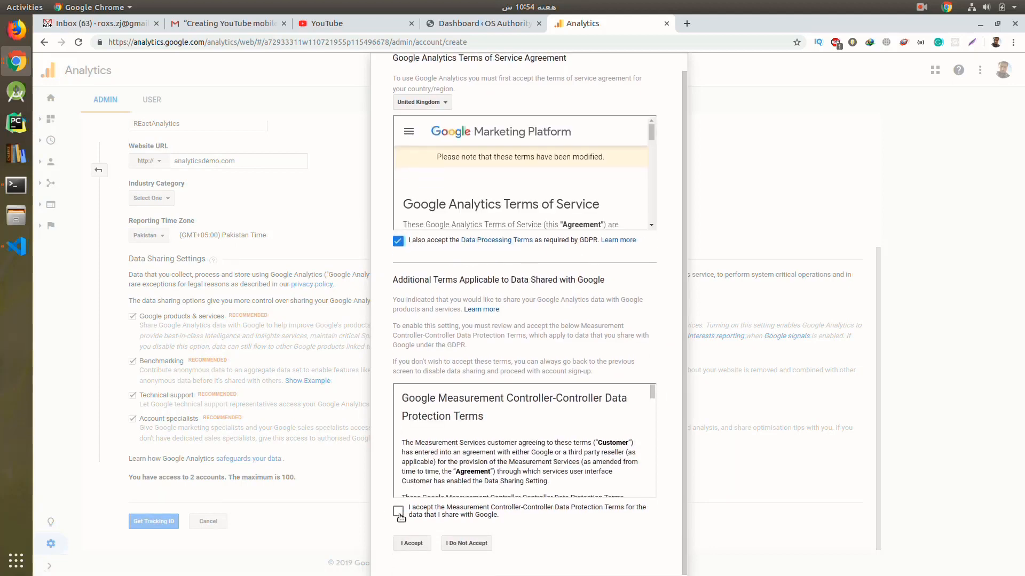
{"action": "left_click", "coordinate": [398, 511]}
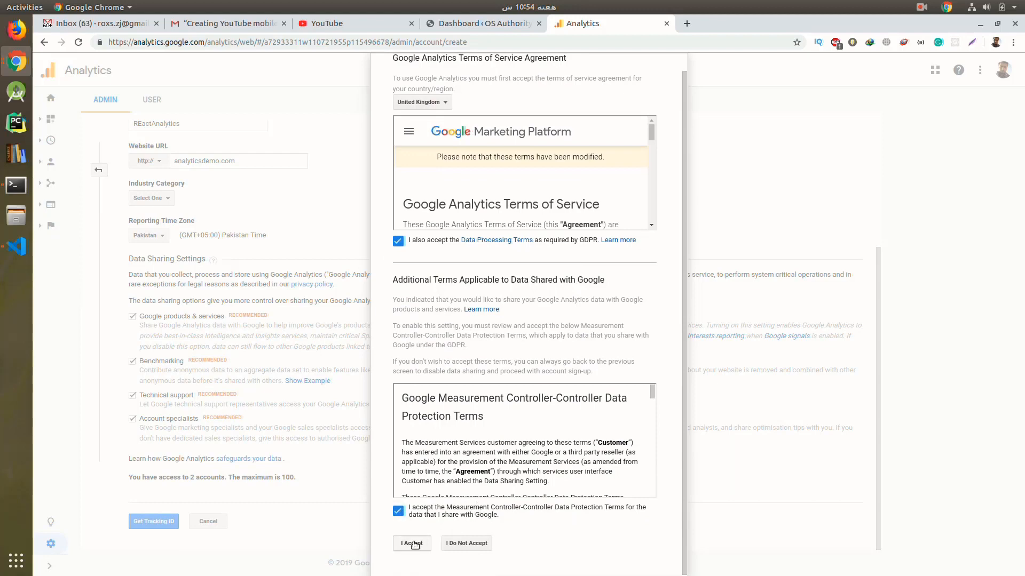
{"action": "left_click", "coordinate": [412, 543]}
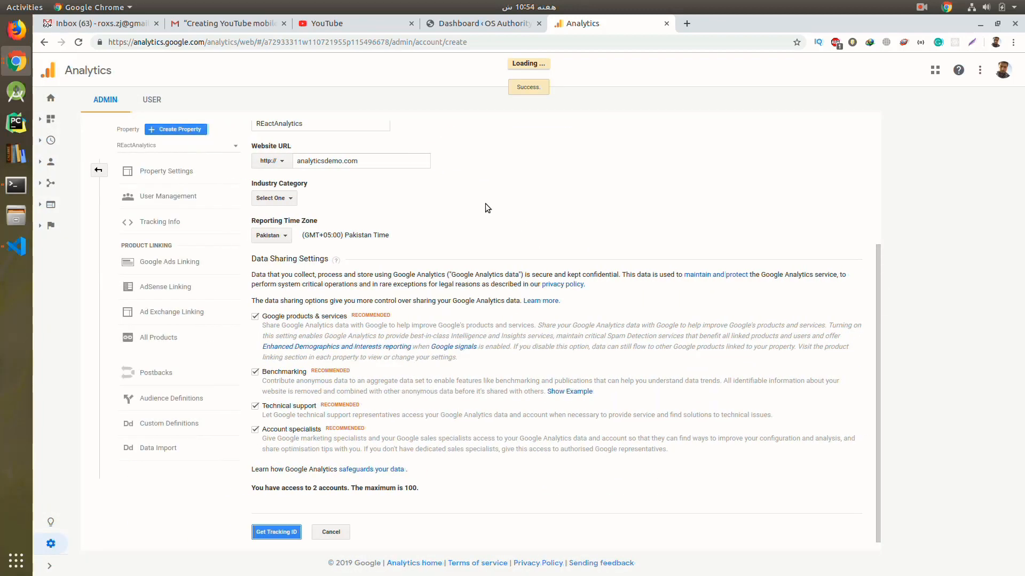
{"action": "left_click", "coordinate": [276, 532]}
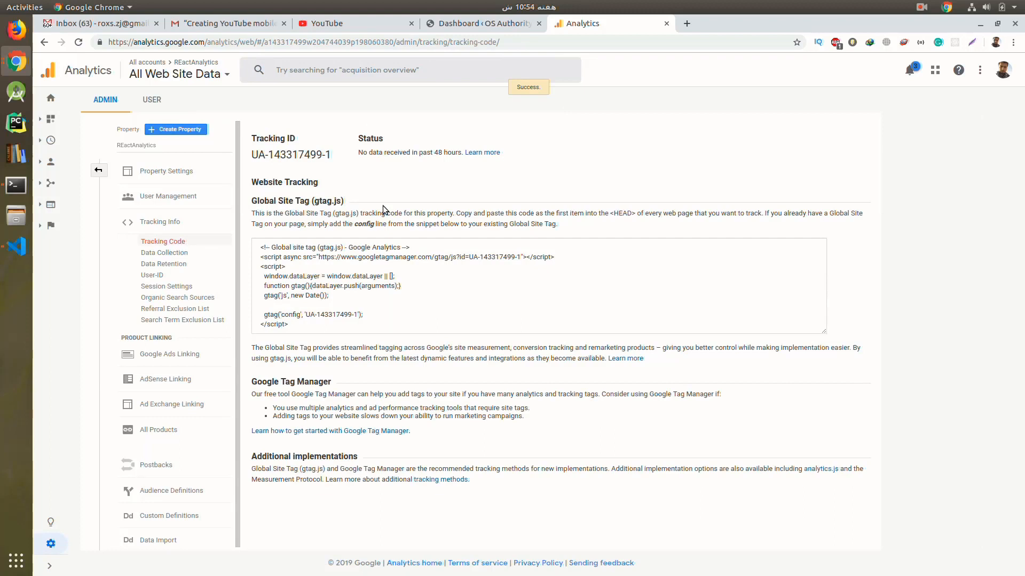
{"action": "double_click", "coordinate": [292, 154]}
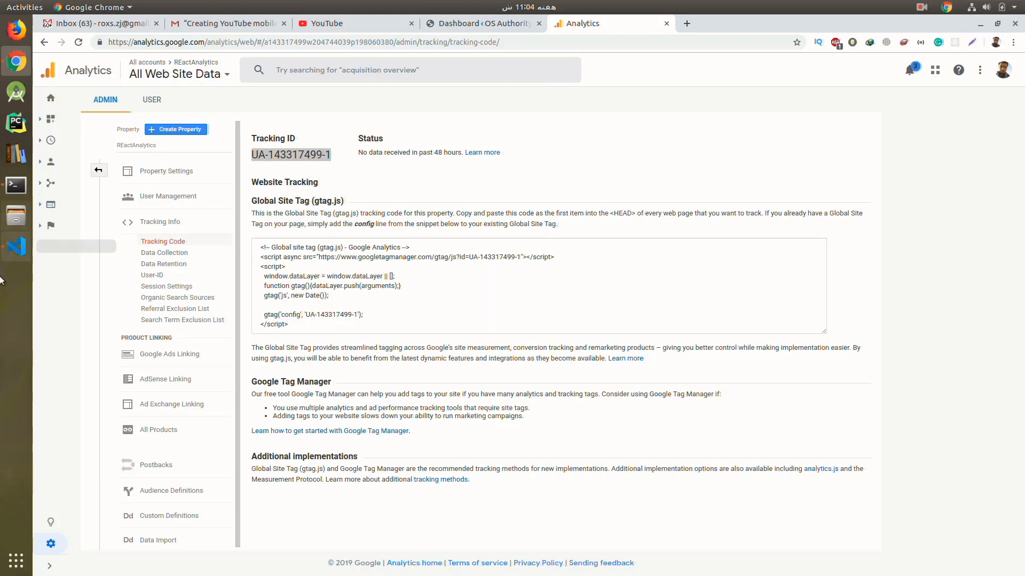
{"action": "mouse_move", "coordinate": [30, 297]}
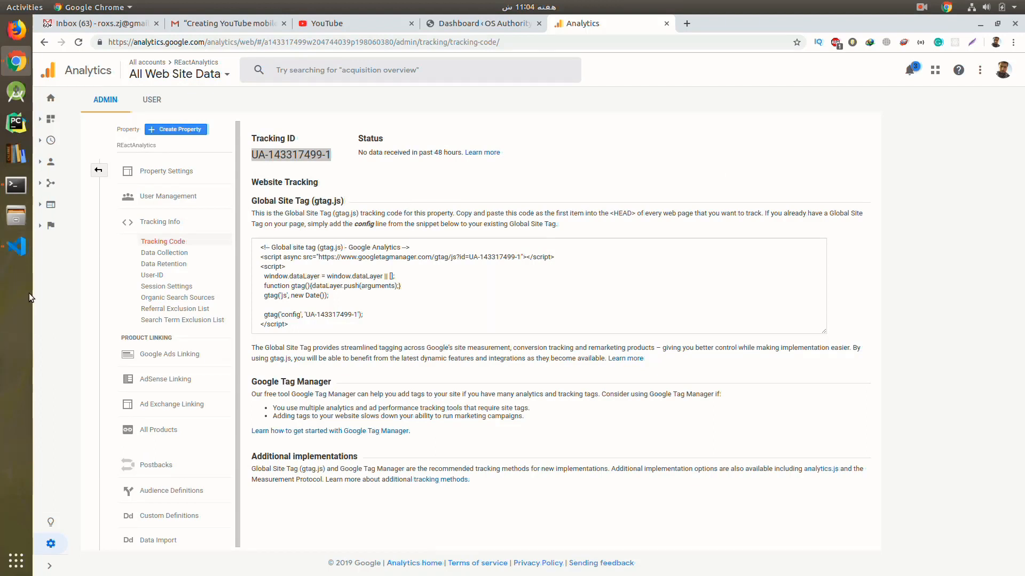
{"action": "mouse_move", "coordinate": [20, 250]}
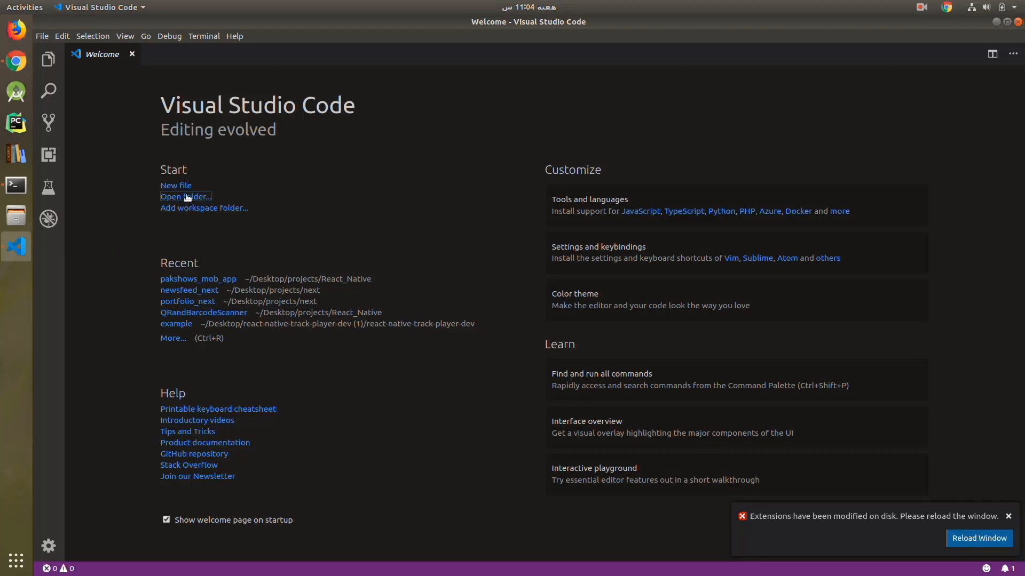
Open the reactjsanalytics folder from Desktop/projects/React and switch to the terminal.
{"action": "left_click", "coordinate": [185, 196]}
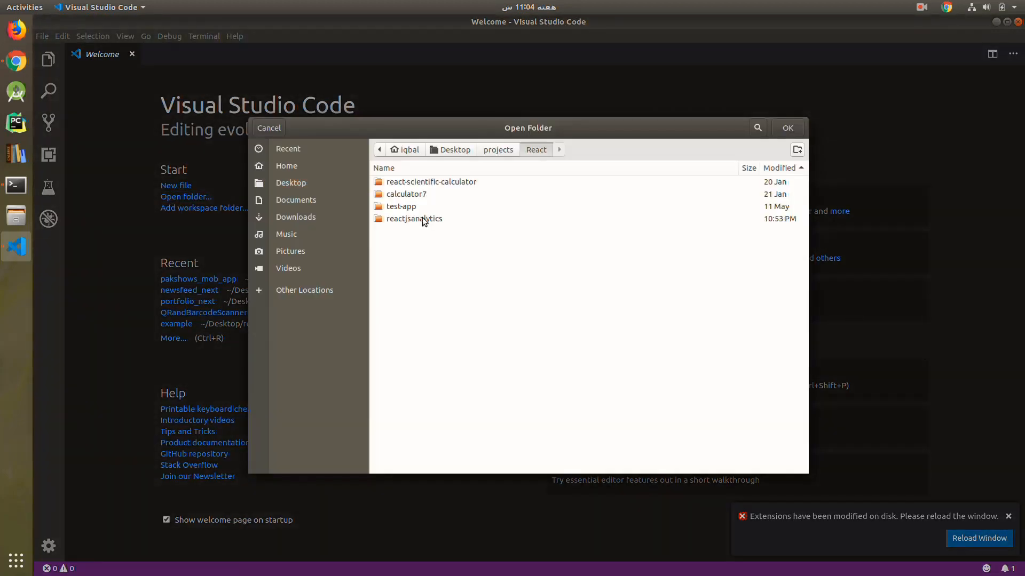
{"action": "left_click", "coordinate": [414, 218]}
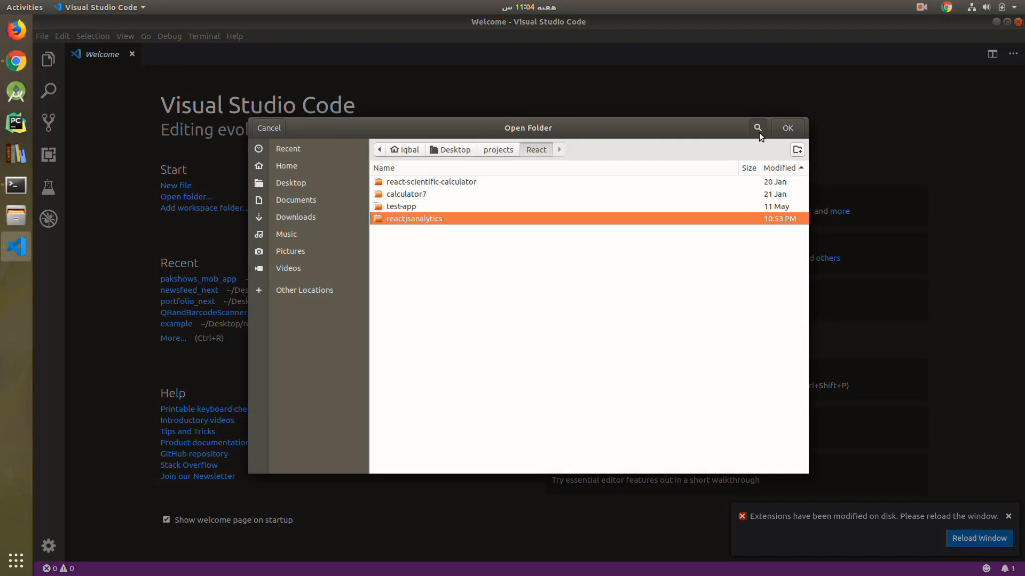
{"action": "left_click", "coordinate": [787, 127]}
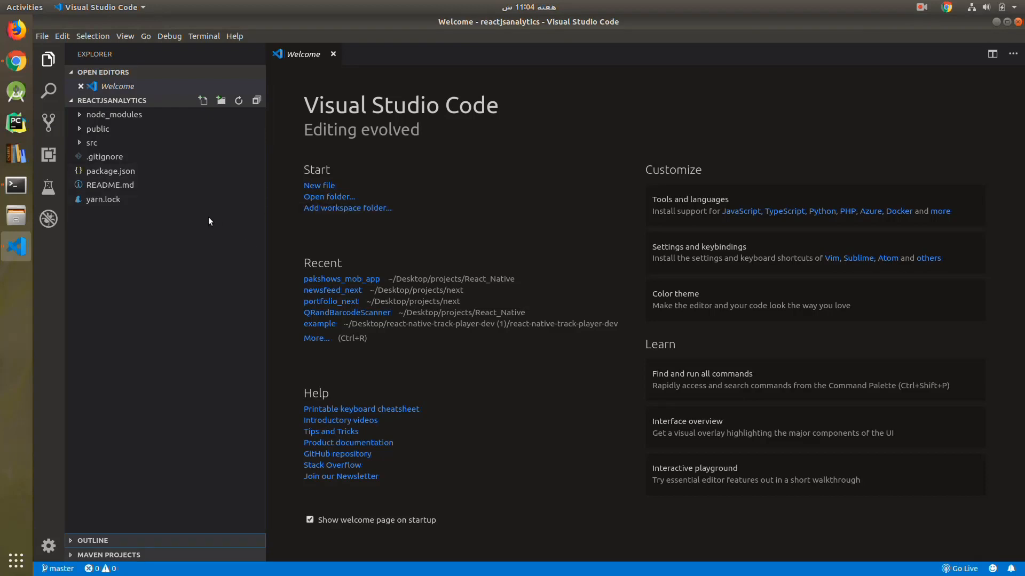
{"action": "mouse_move", "coordinate": [972, 43]}
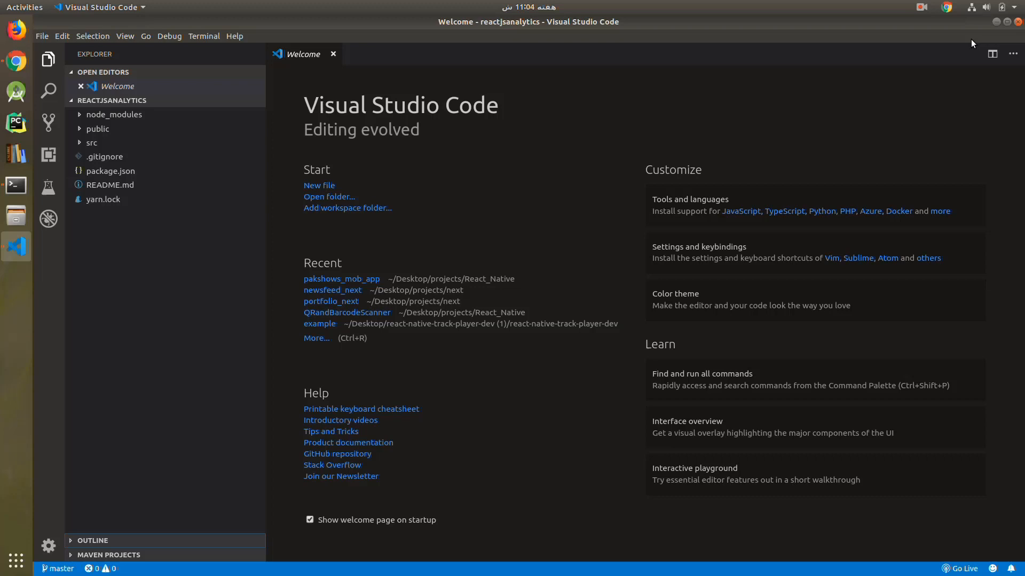
{"action": "mouse_move", "coordinate": [432, 204]}
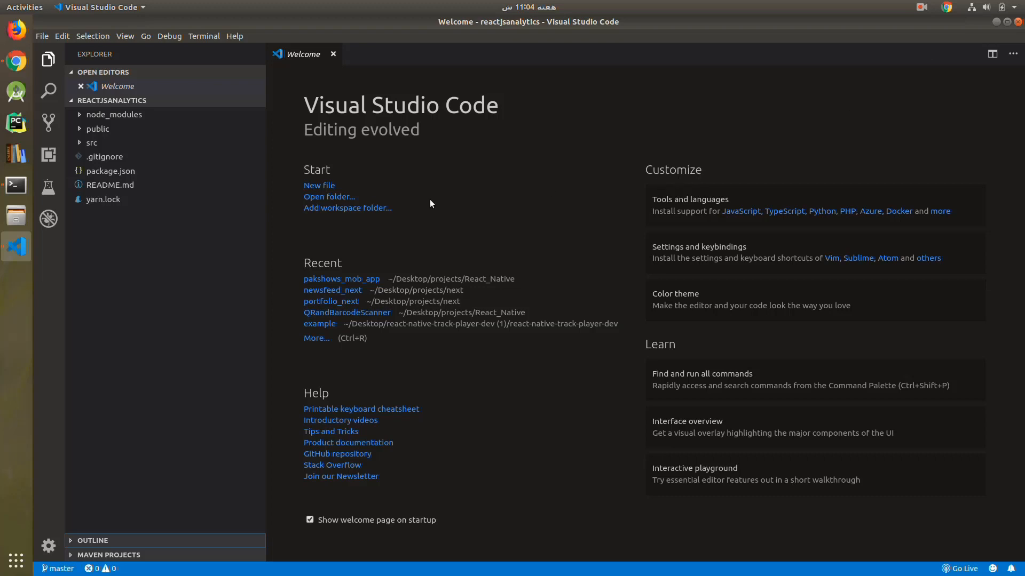
{"action": "mouse_move", "coordinate": [16, 186]}
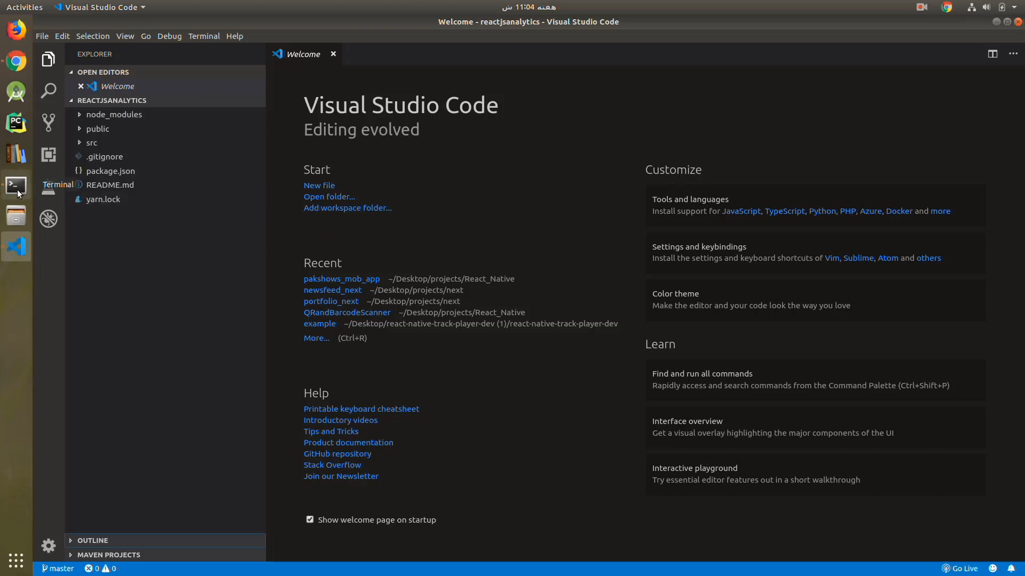
{"action": "left_click", "coordinate": [15, 185]}
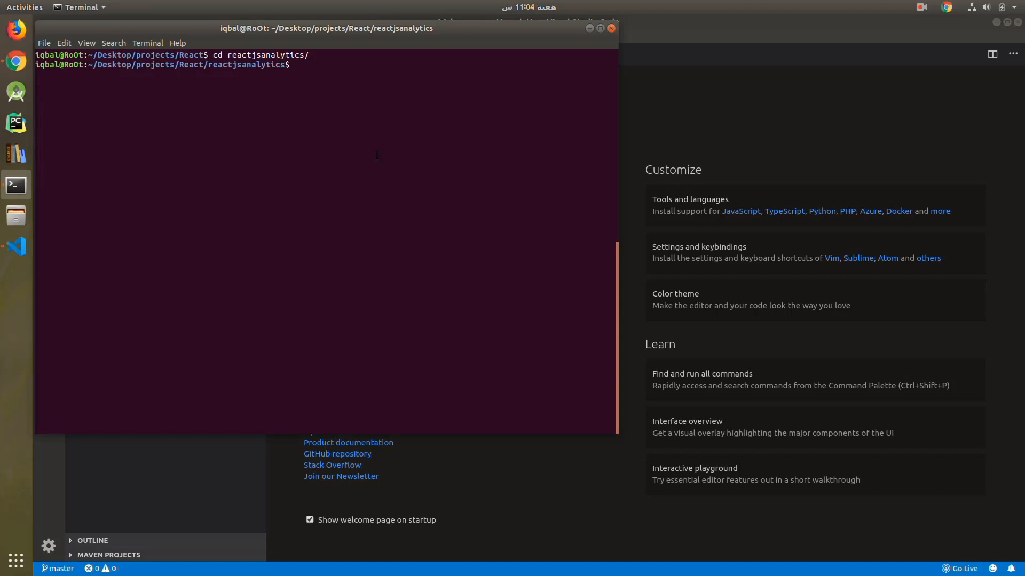
Install react-ga with yarn add react-ga, correcting the 'yard' typo.
{"action": "type", "text": "yard add react-ga"}
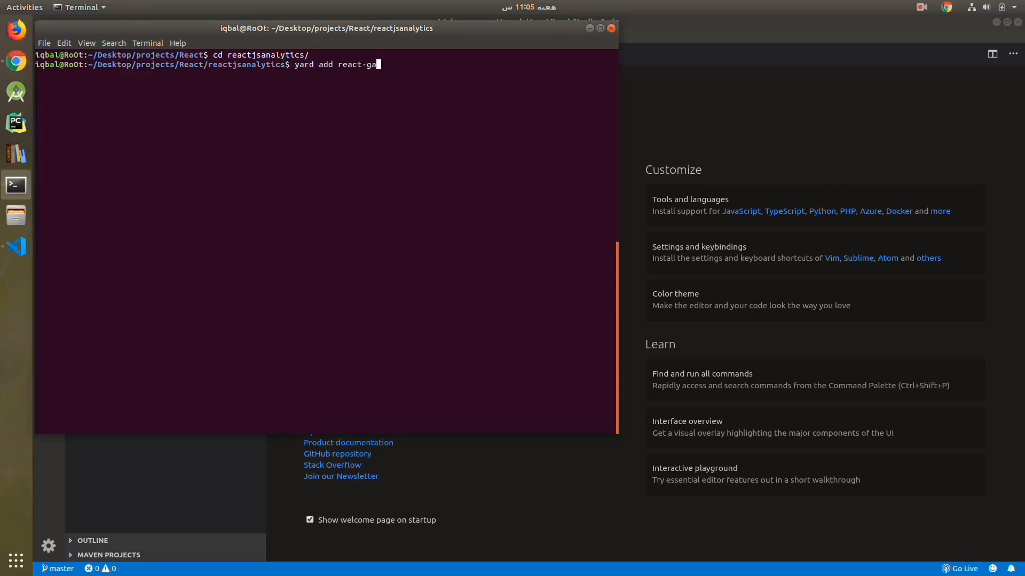
{"action": "key", "text": "Return"}
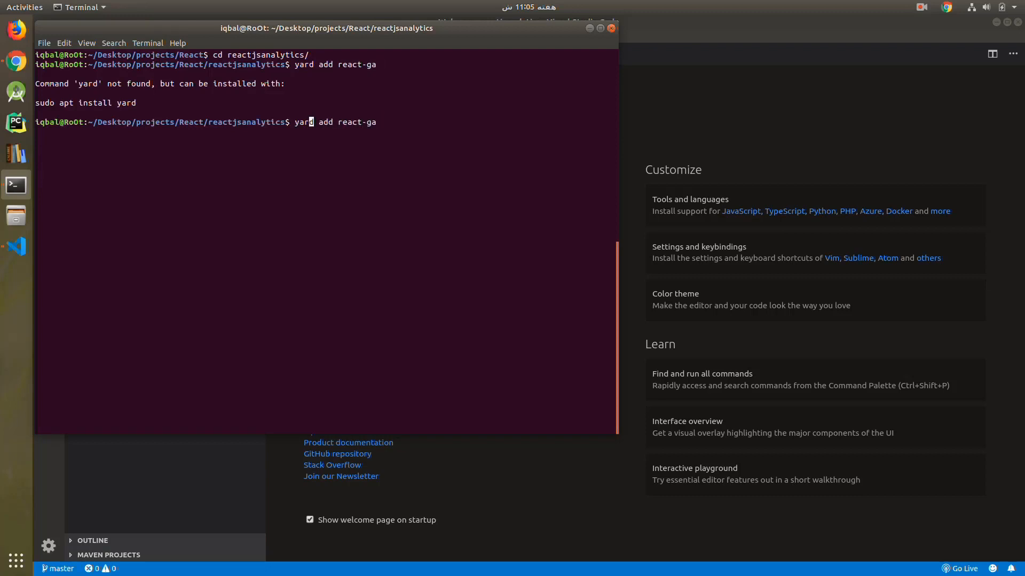
{"action": "key", "text": "Return"}
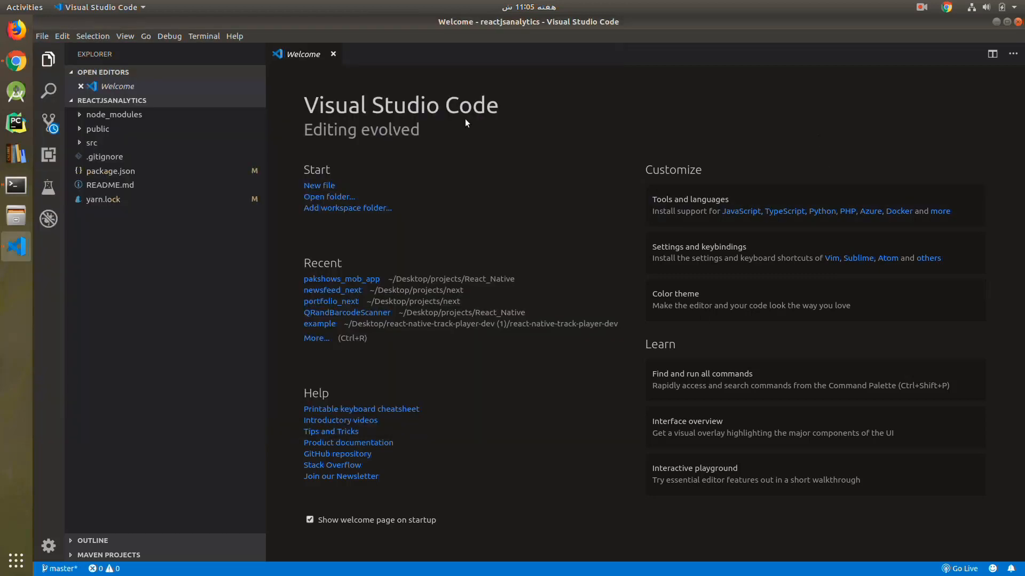
{"action": "mouse_move", "coordinate": [106, 143]}
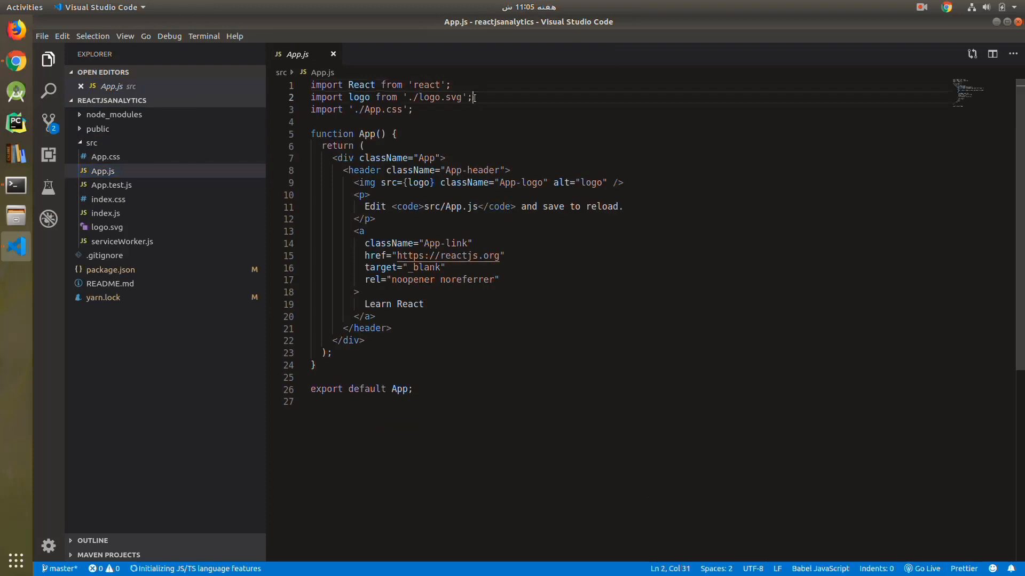
Add the line import ReactGA from 'react-ga' to App.js.
{"action": "type", "text": "im"}
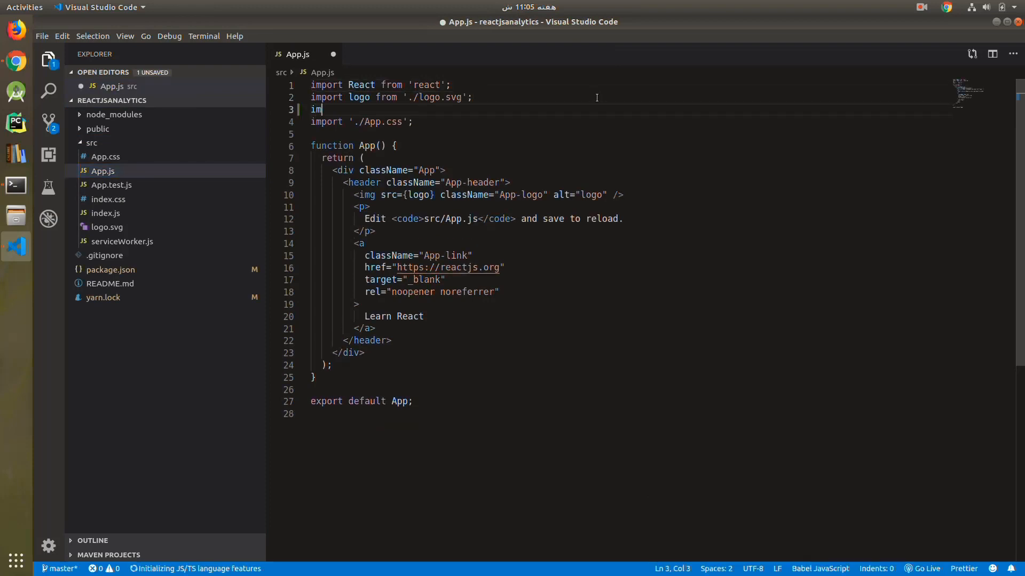
{"action": "type", "text": "port rea"}
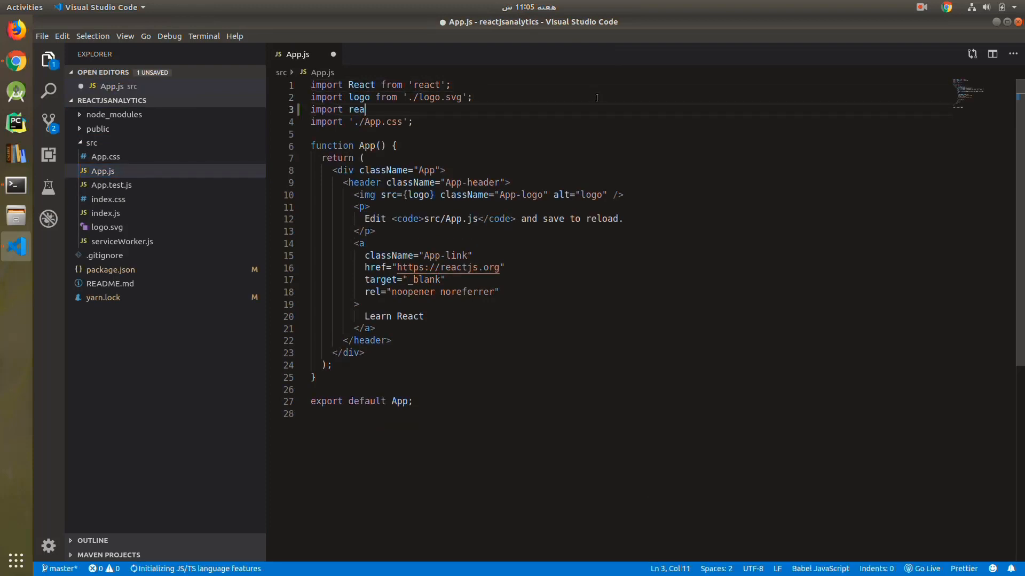
{"action": "key", "text": "BackSpace"}
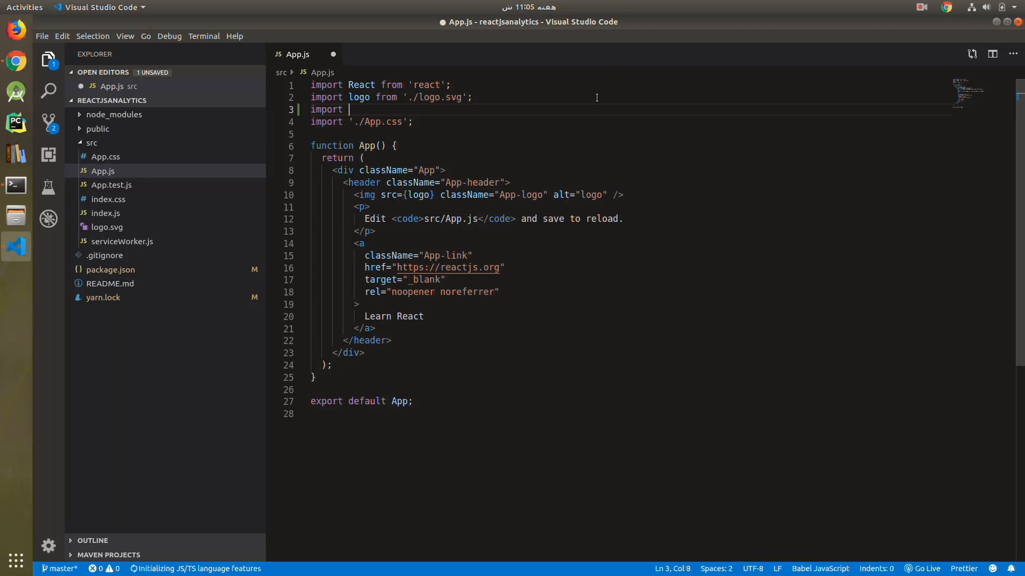
{"action": "type", "text": "React"}
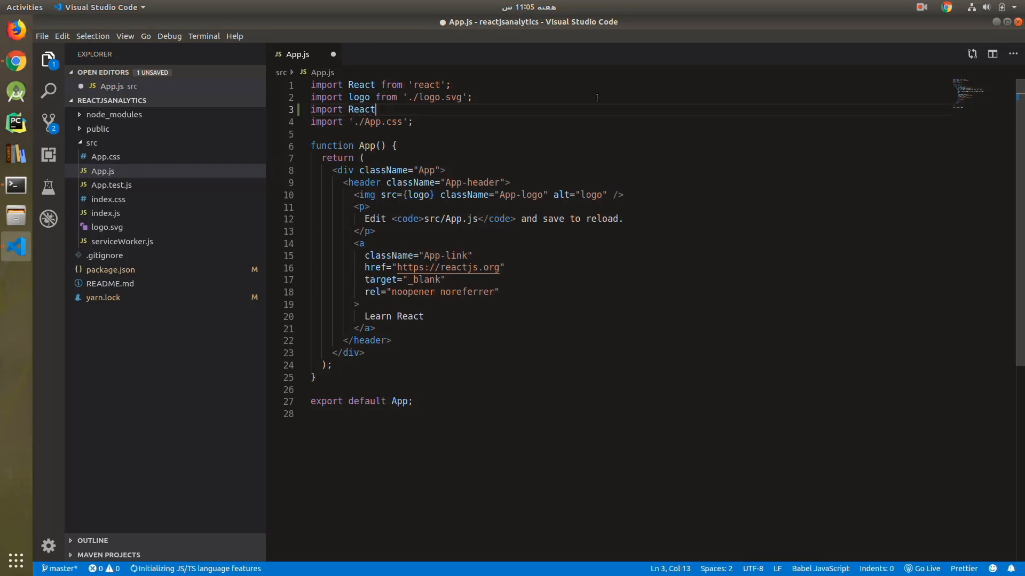
{"action": "type", "text": "GA from '"}
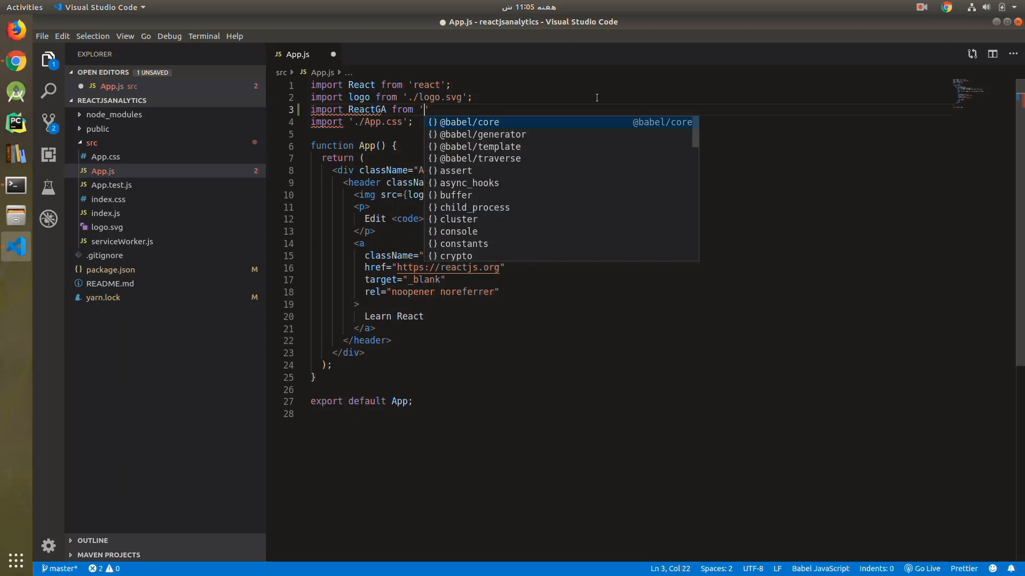
{"action": "type", "text": "react-ga"}
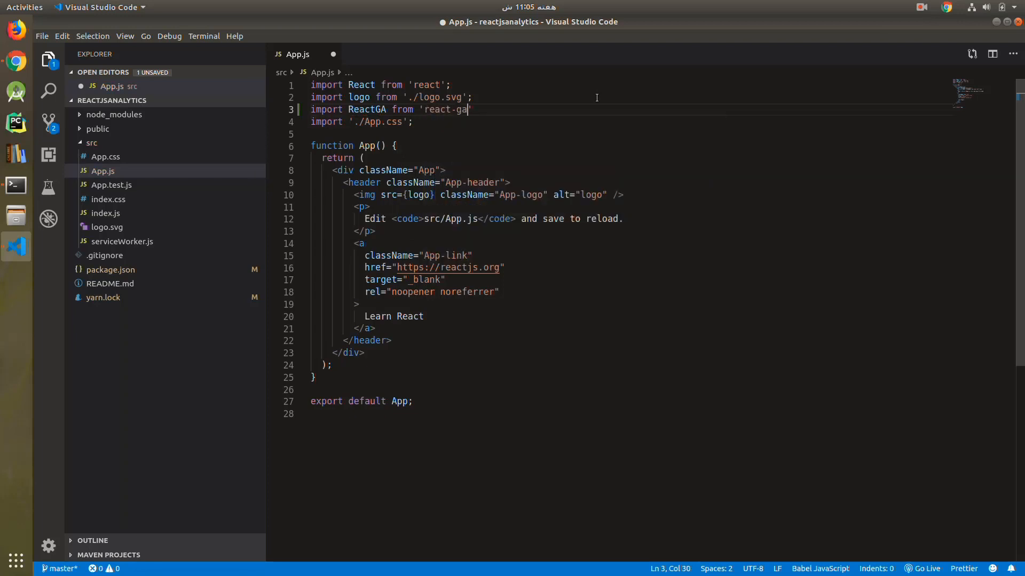
{"action": "type", "text": "'"}
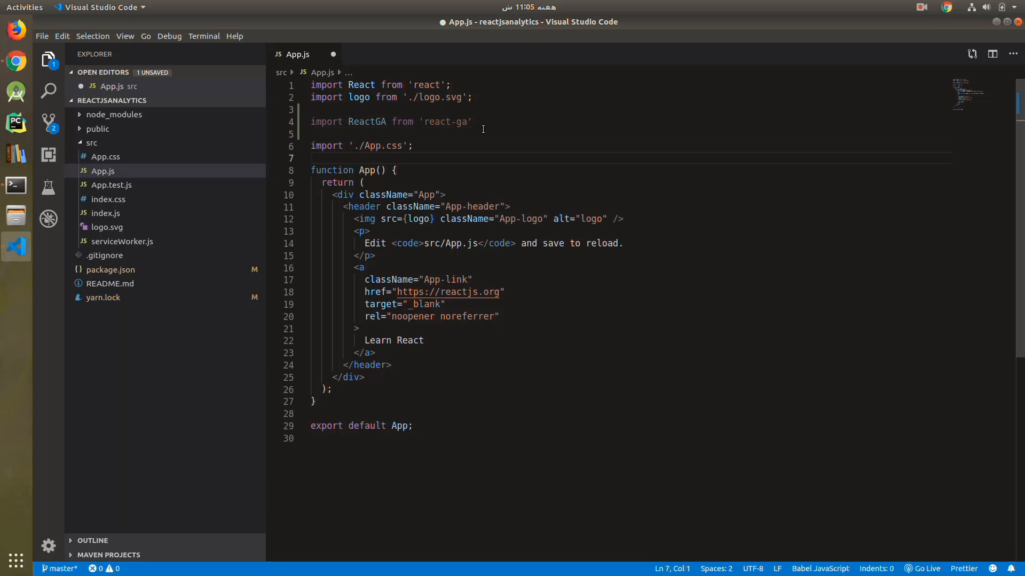
Add blank lines after the imports and declare function initizeAnalytics(){.
{"action": "key", "text": "Return"}
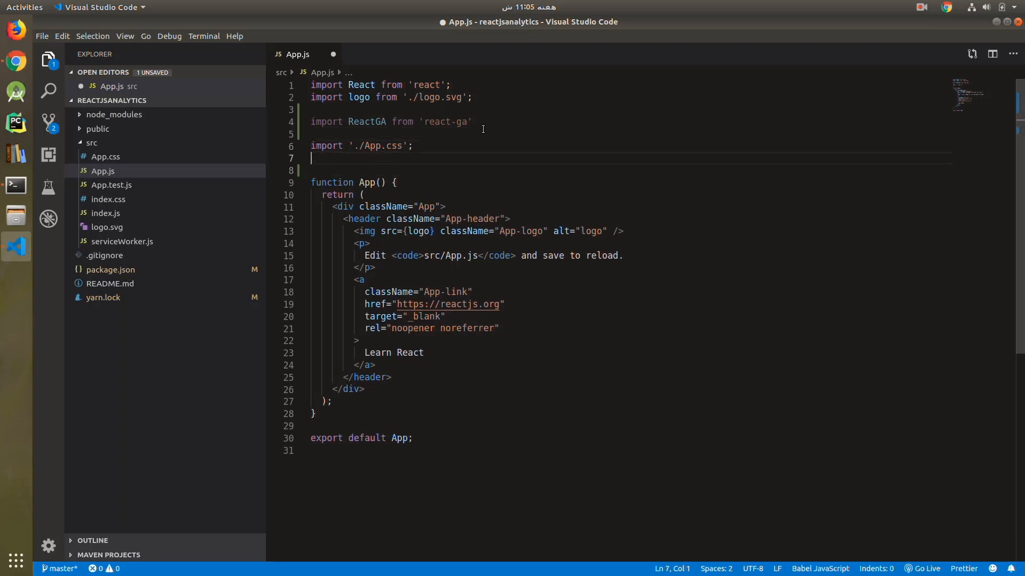
{"action": "key", "text": "Enter"}
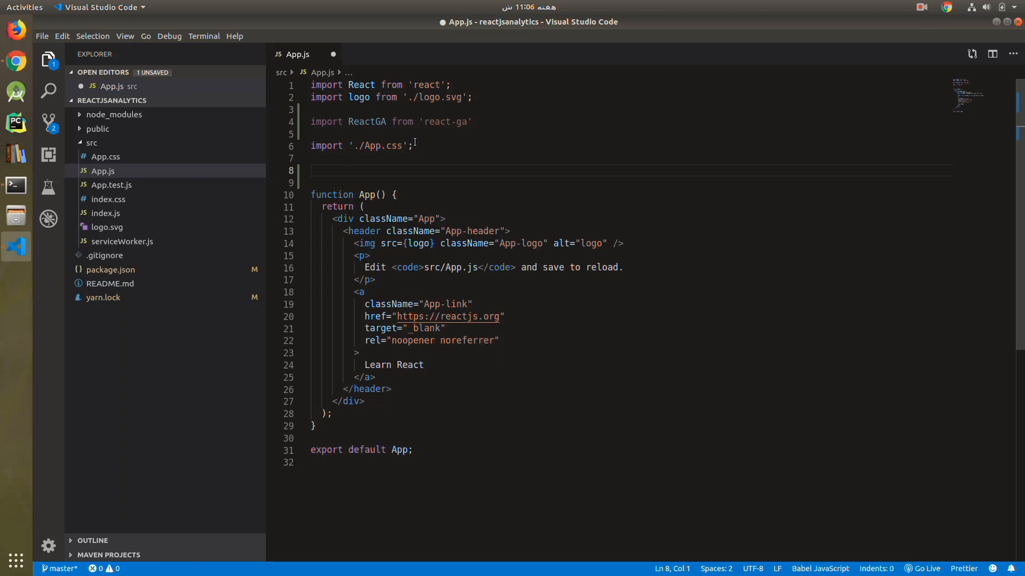
{"action": "type", "text": "funct"}
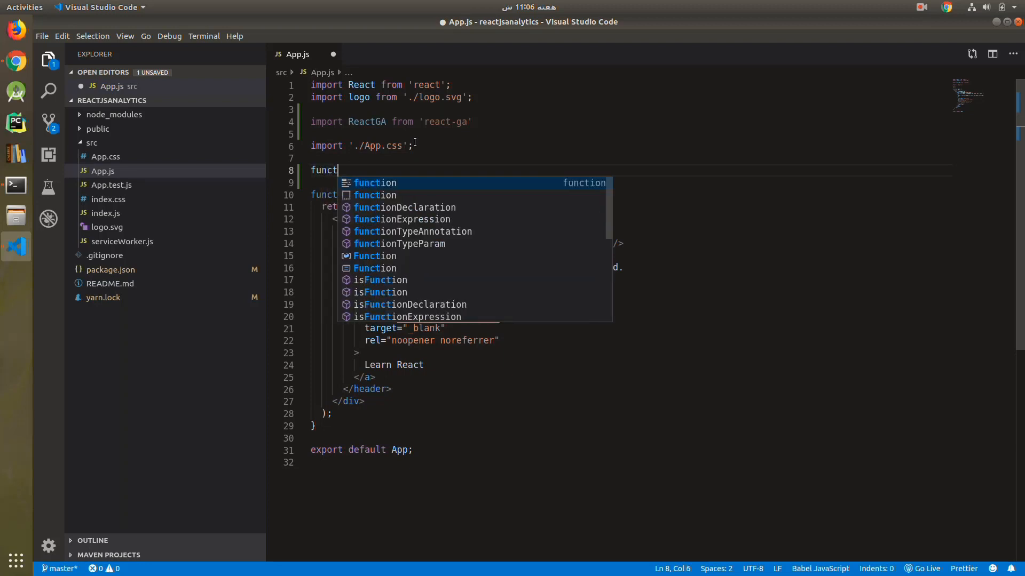
{"action": "key", "text": "Tab"}
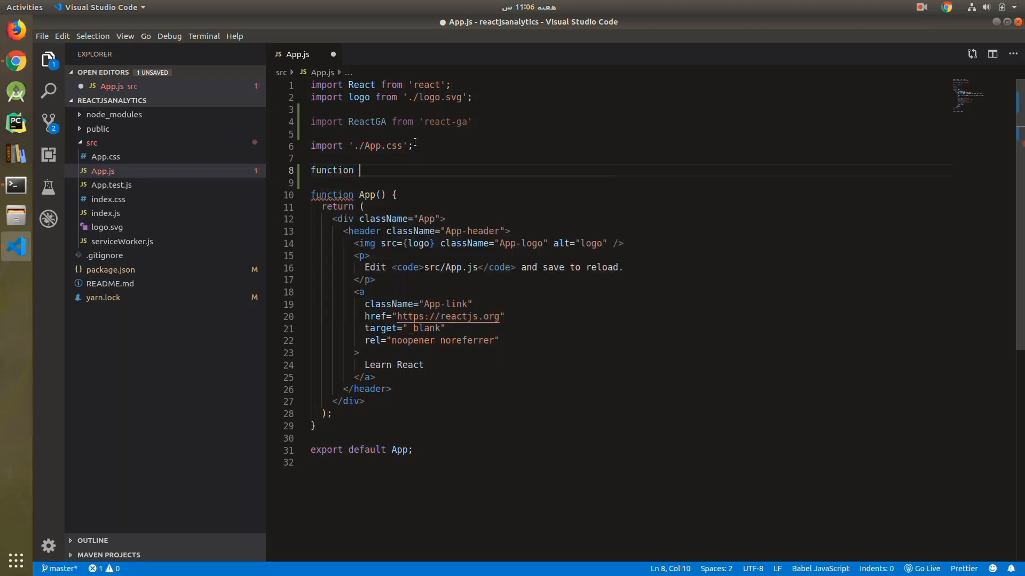
{"action": "type", "text": "init"}
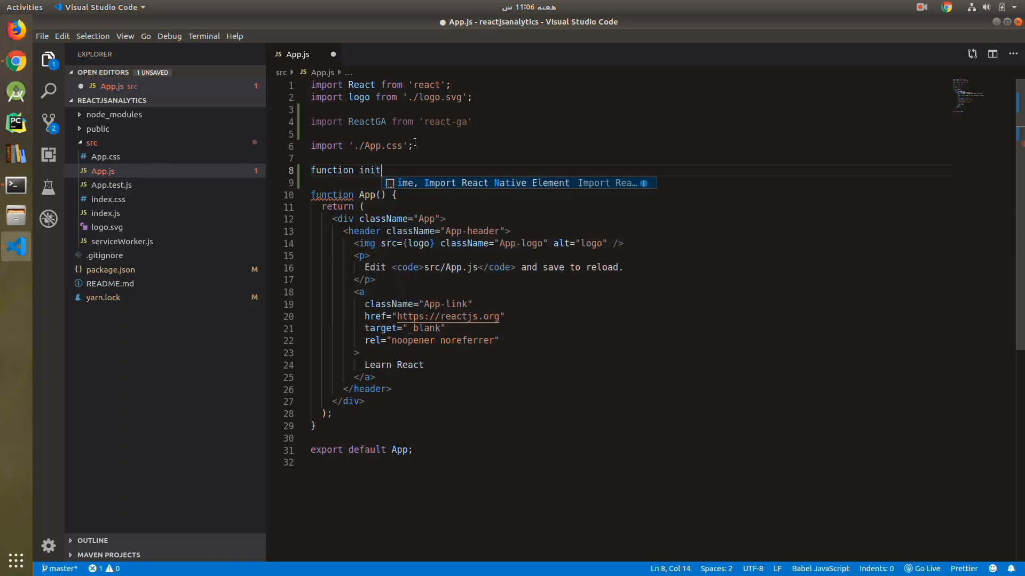
{"action": "type", "text": "ize"}
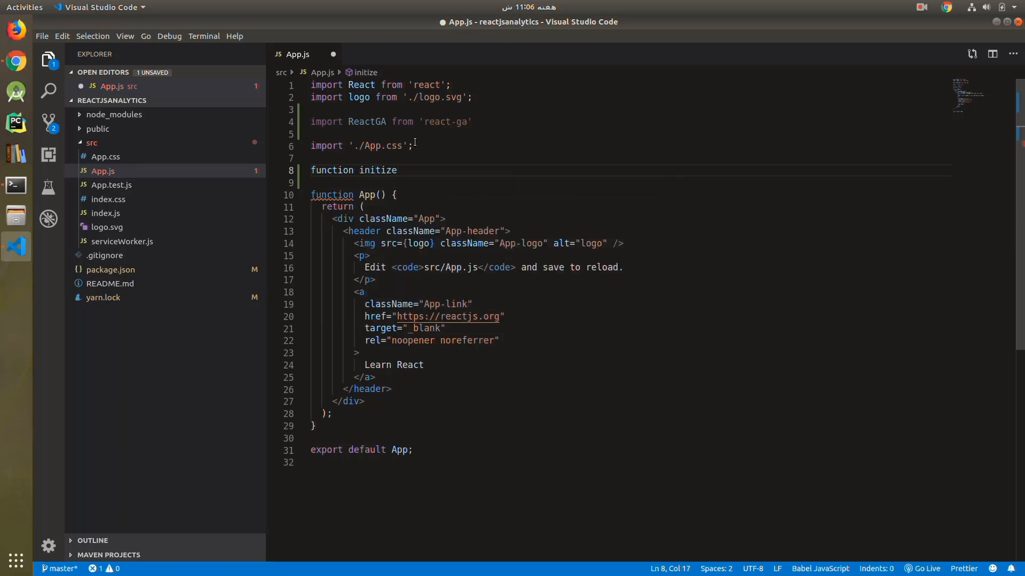
{"action": "type", "text": "Analytics"}
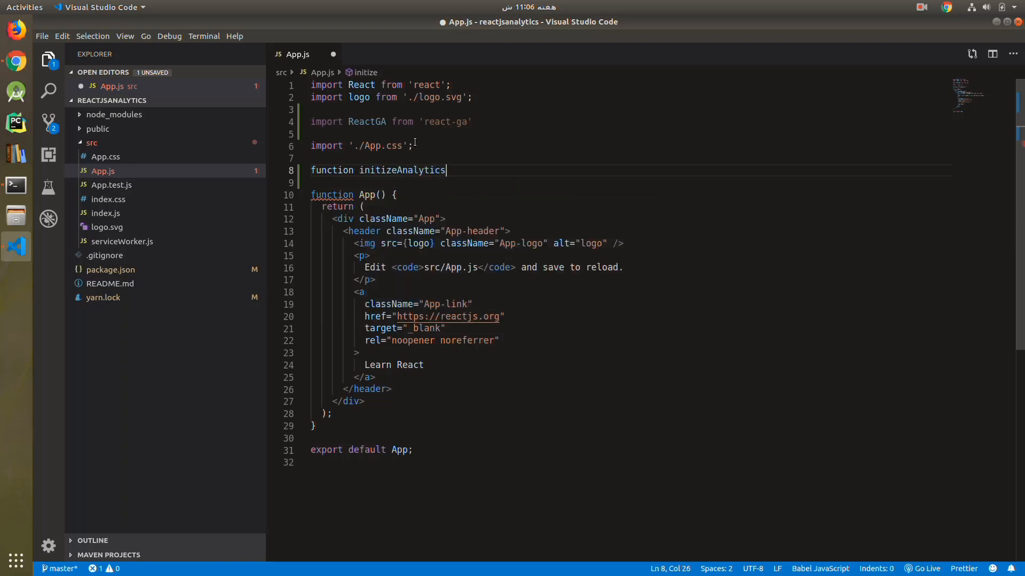
{"action": "type", "text": "(){"}
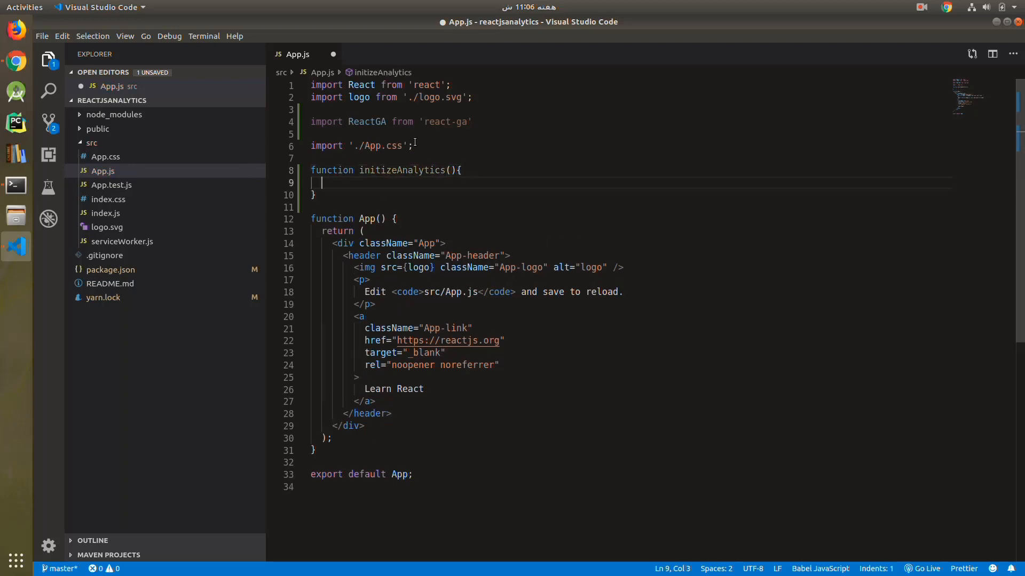
Begin ReactGA.initialize("") inside it, then select the tracking ID in Chrome.
{"action": "type", "text": "R"}
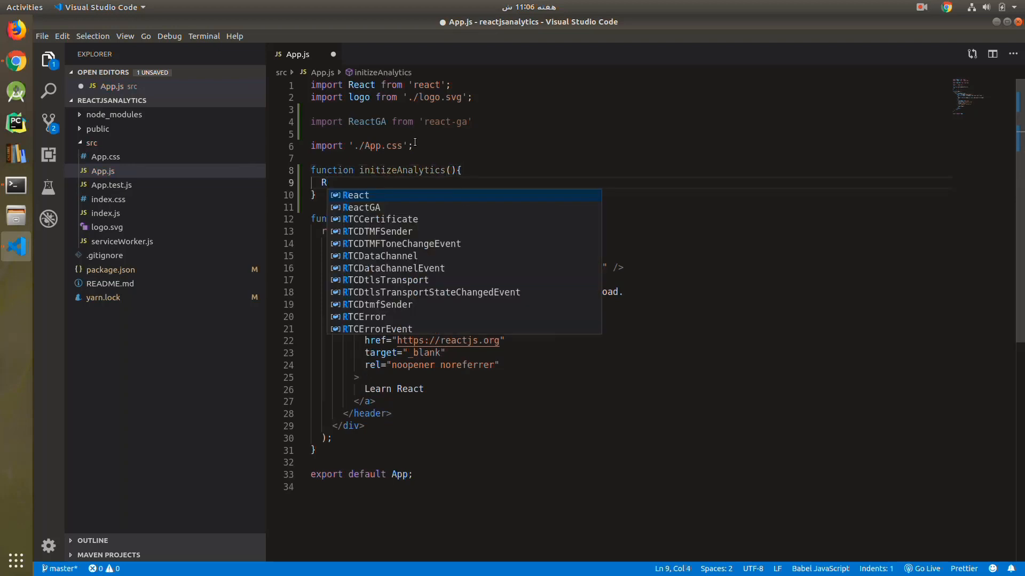
{"action": "type", "text": "eactGA."}
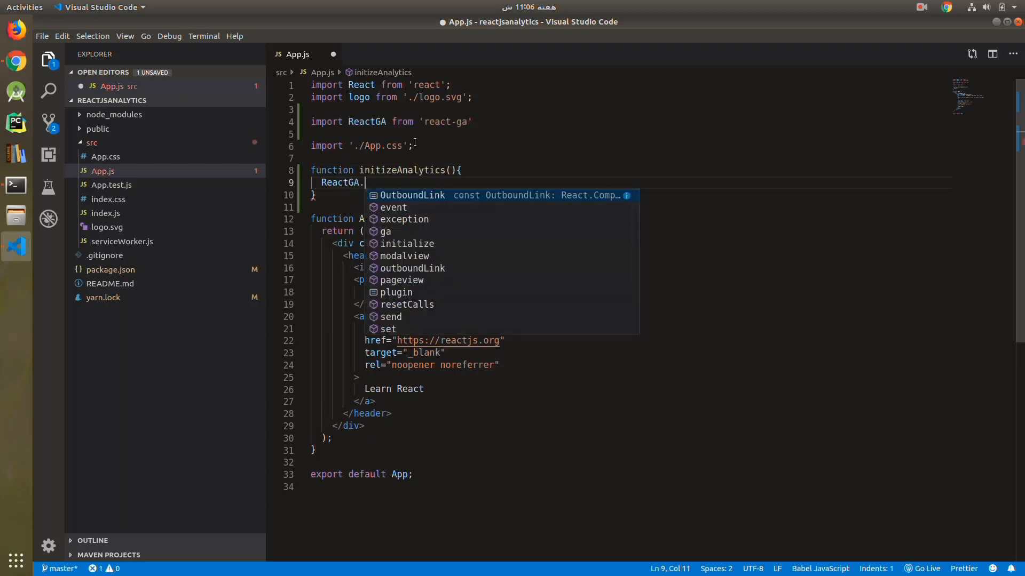
{"action": "type", "text": "initialize("}
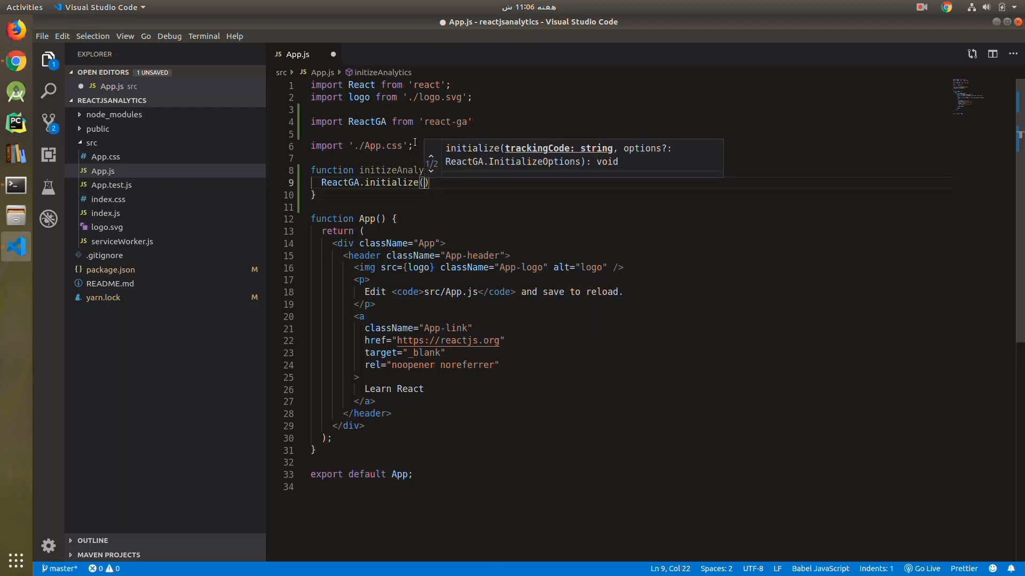
{"action": "type", "text": "\"\""}
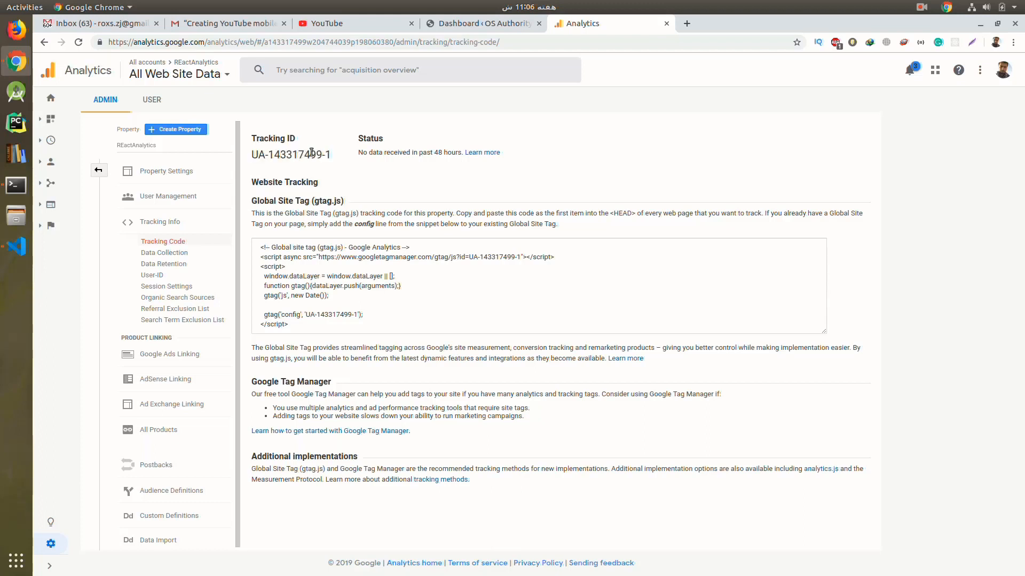
{"action": "double_click", "coordinate": [290, 155]}
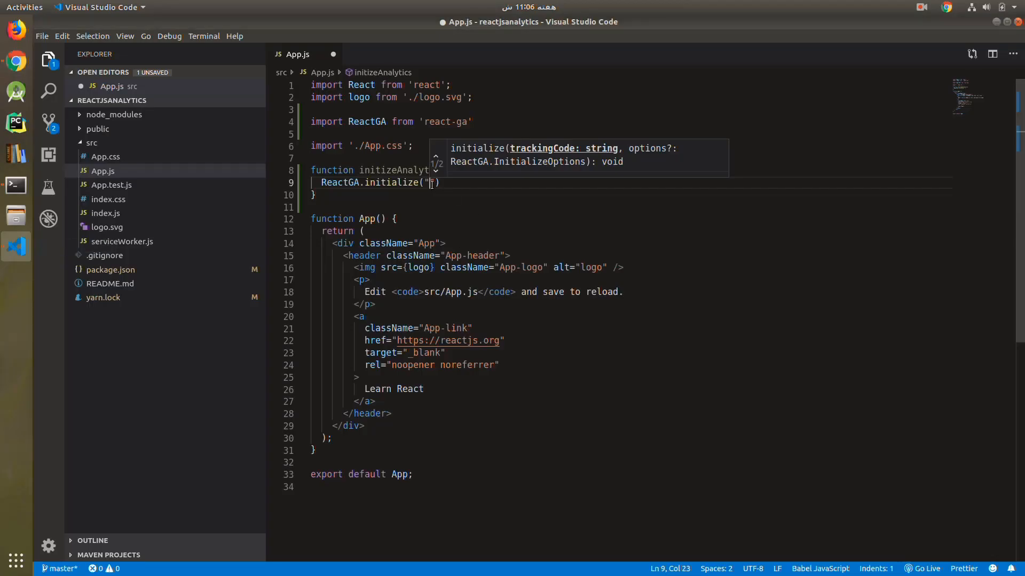
{"action": "right_click", "coordinate": [429, 182]}
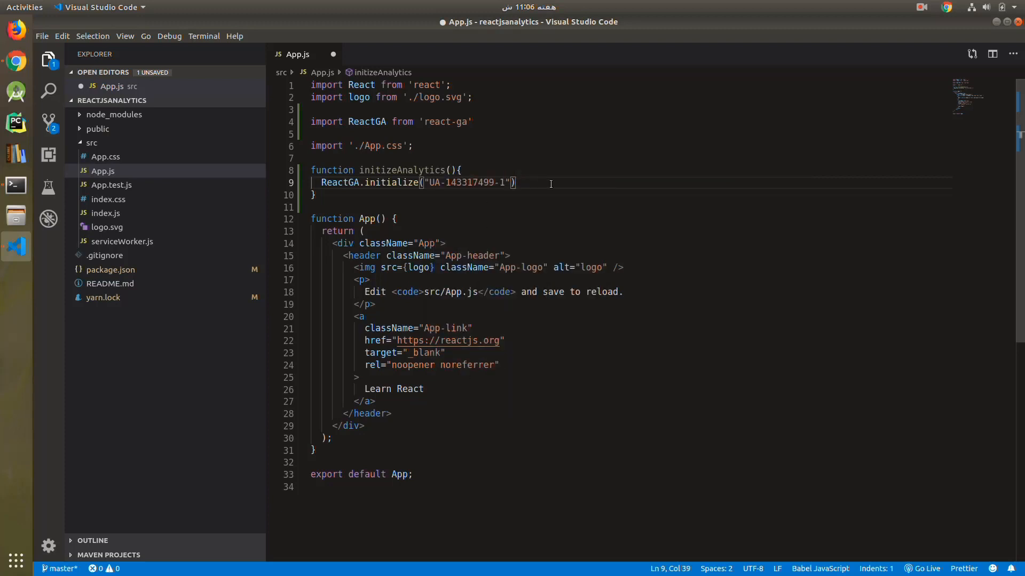
{"action": "key", "text": "Enter"}
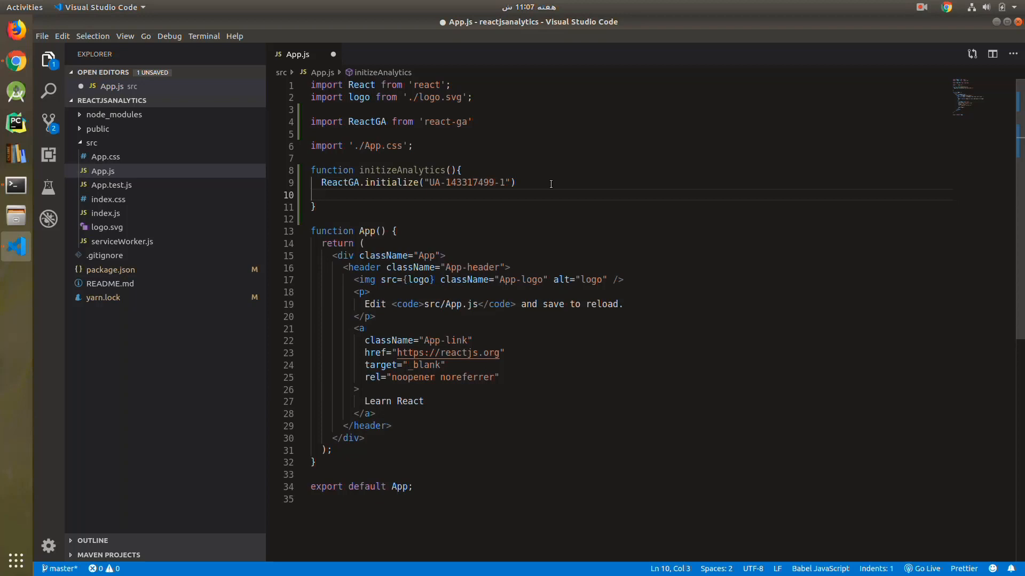
Add ReactGA.pageview('/HomePage') on the new line inside initizeAnalytics.
{"action": "type", "text": "Re"}
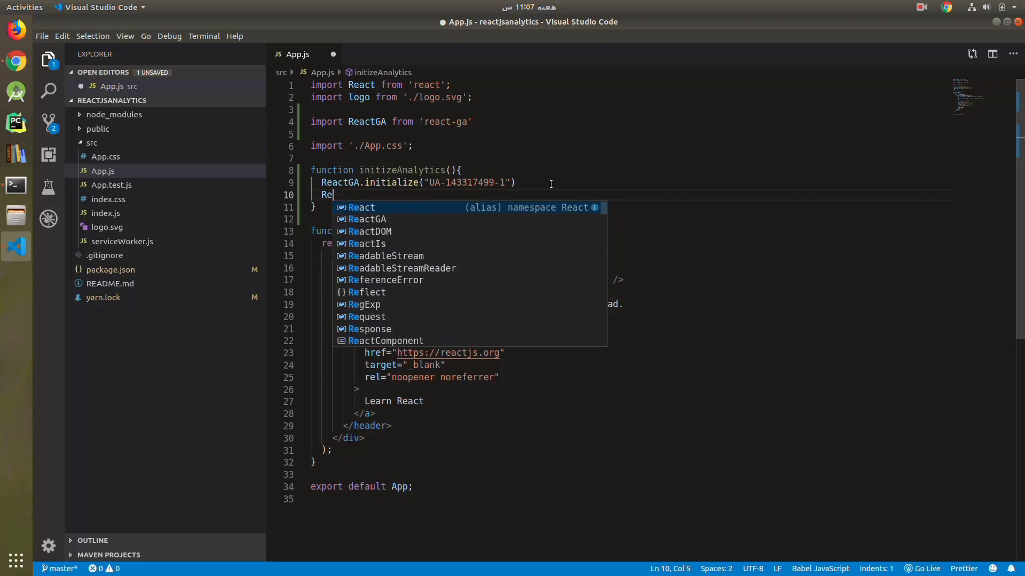
{"action": "type", "text": "actGA."}
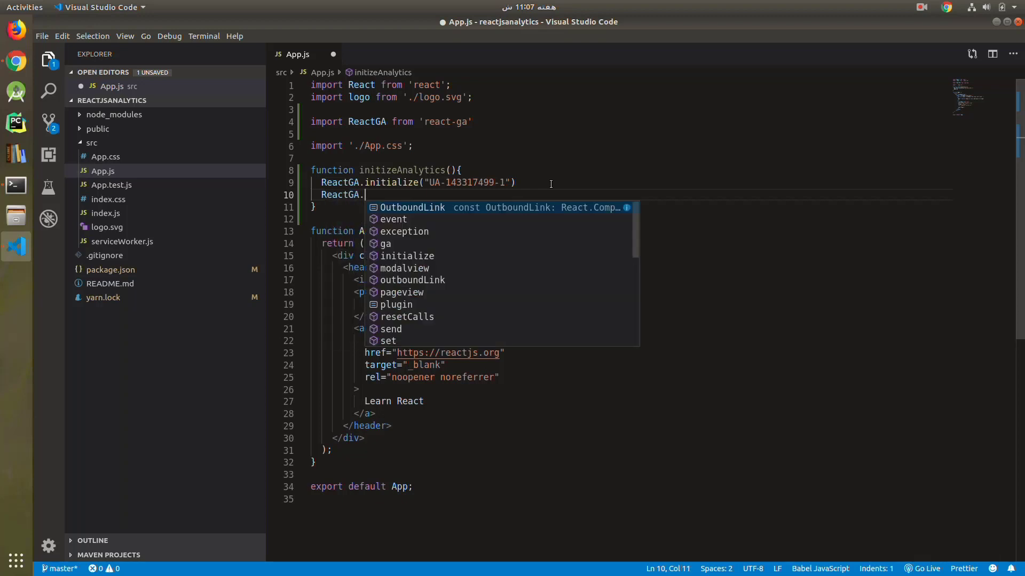
{"action": "type", "text": "pageview("}
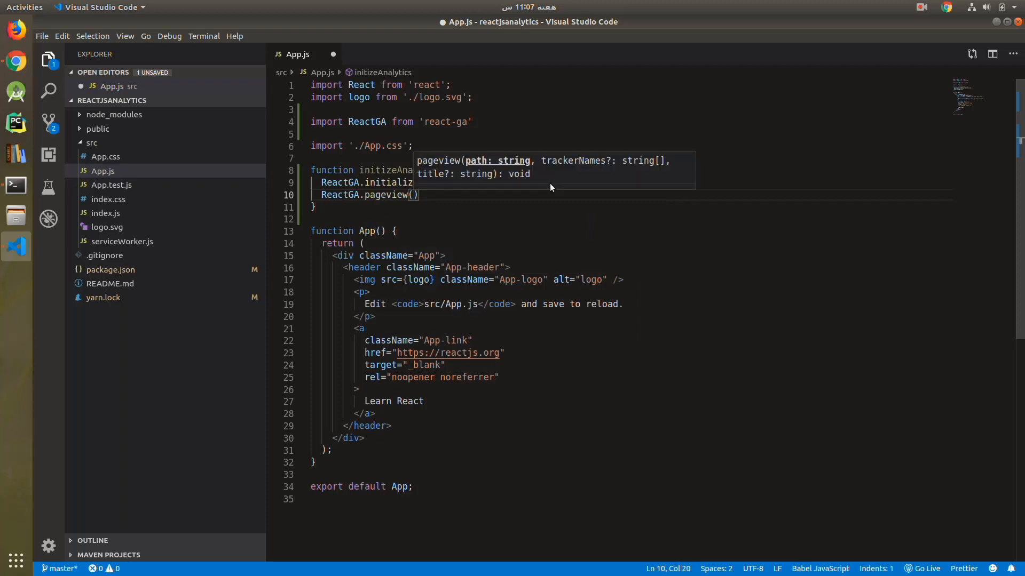
{"action": "type", "text": "'"}
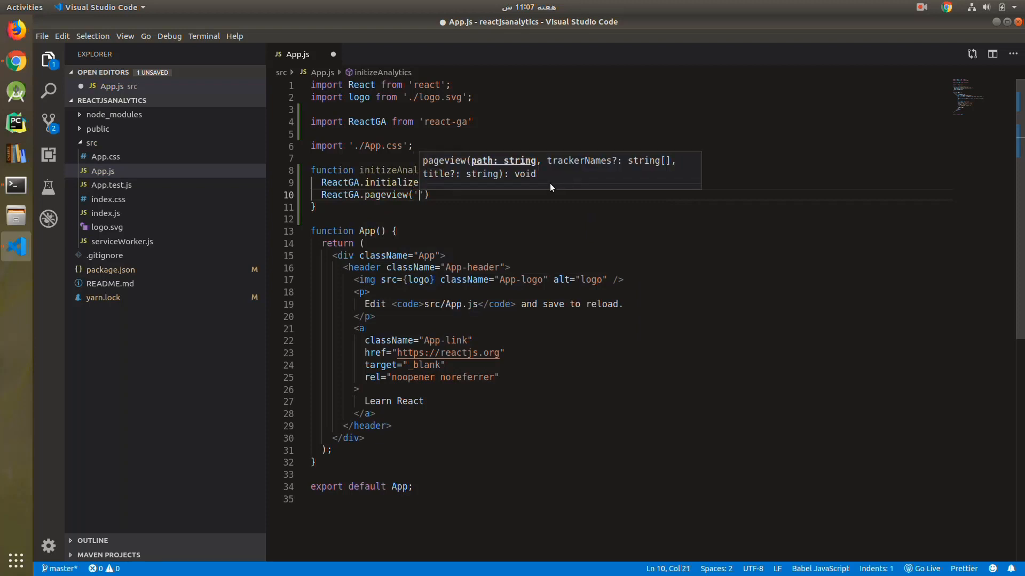
{"action": "type", "text": "/HomePga"}
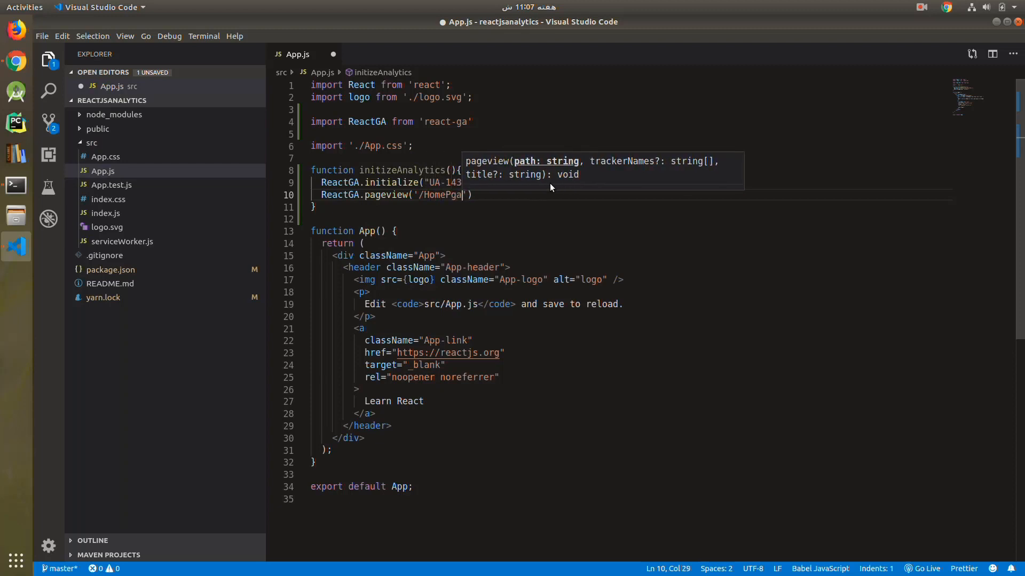
{"action": "type", "text": "e"}
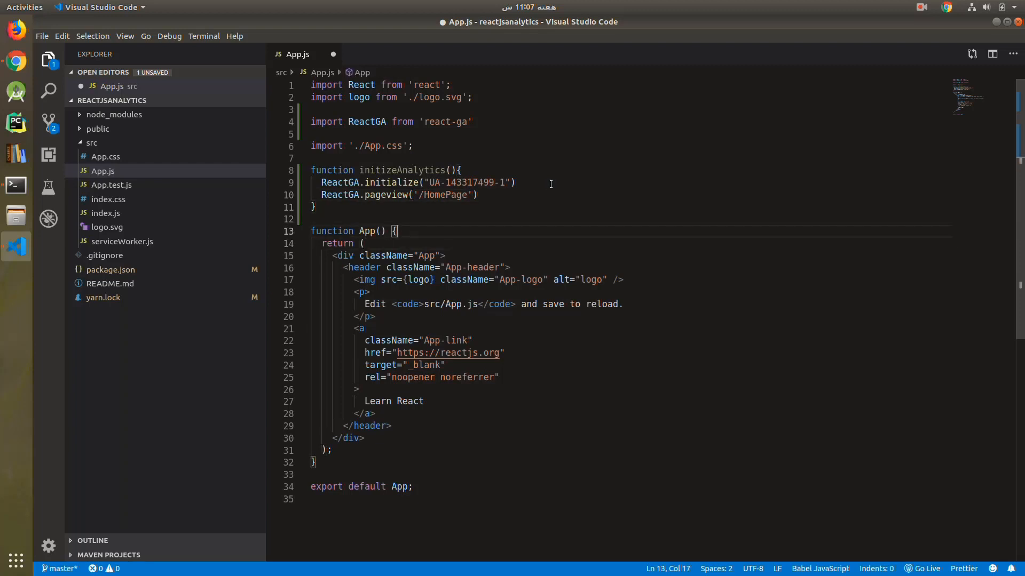
Call initizeAnalytics() at the top of function App and save App.js.
{"action": "key", "text": "Return"}
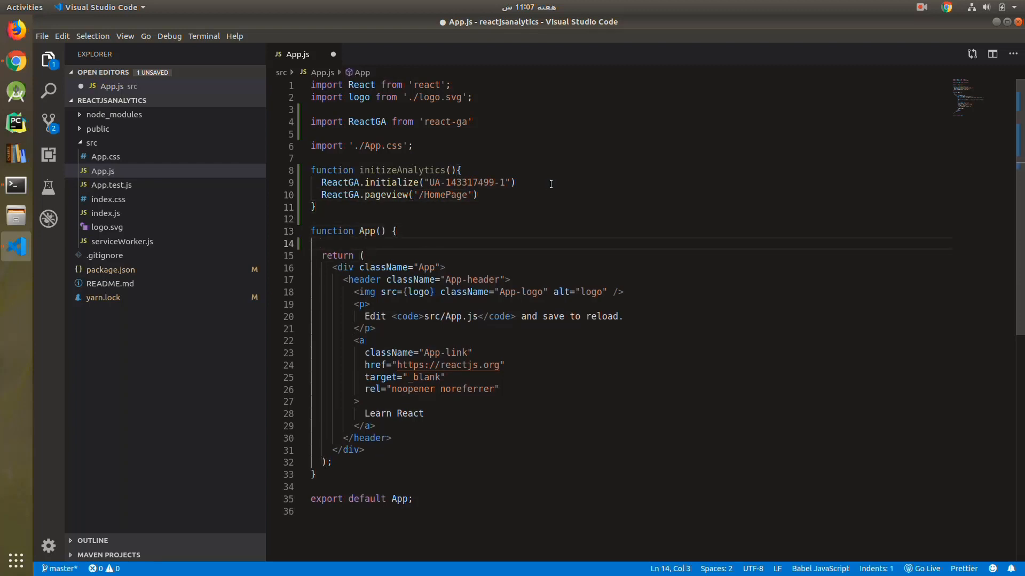
{"action": "type", "text": "initizeAnalytics("}
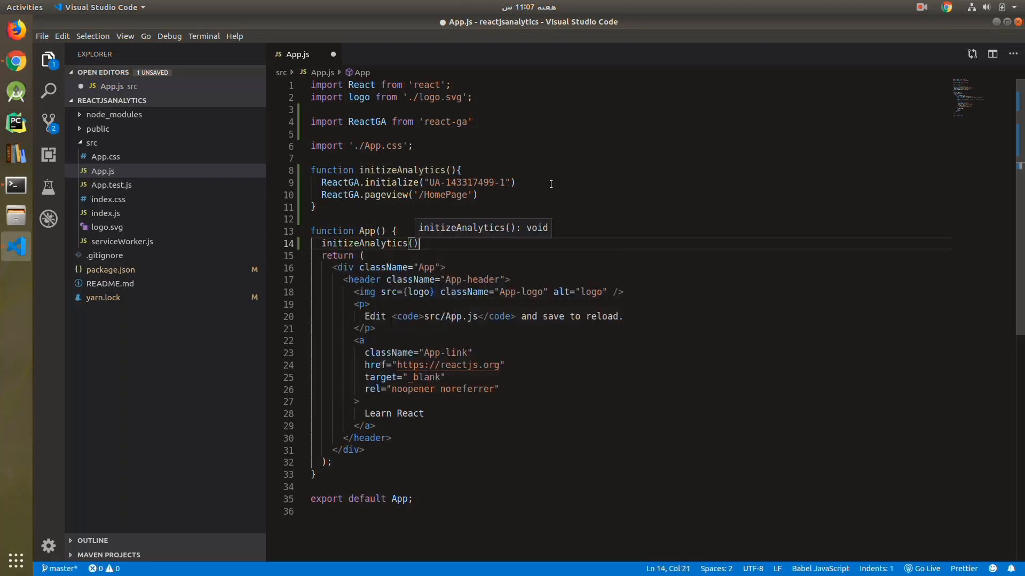
{"action": "key", "text": "ctrl+s"}
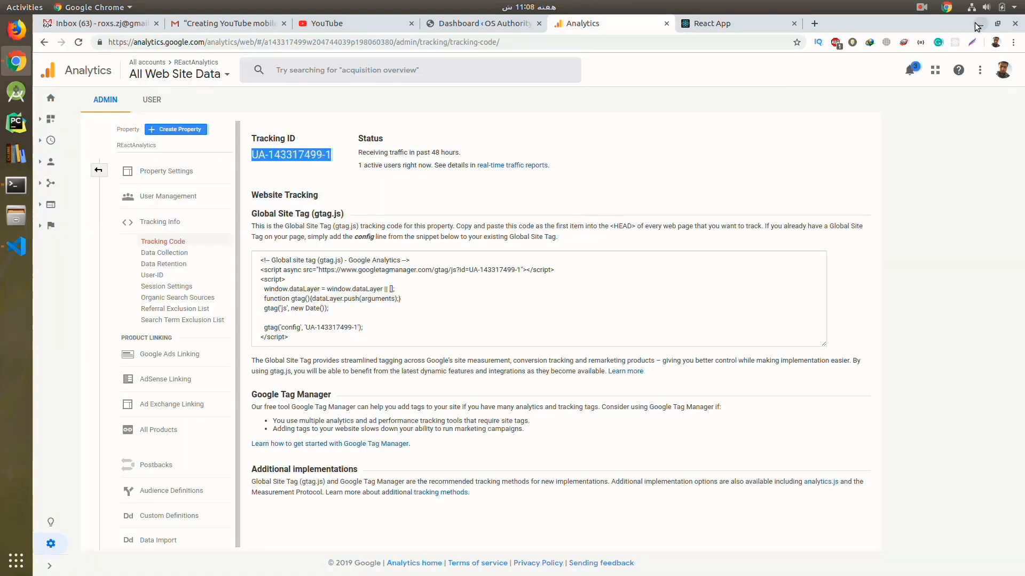
{"action": "left_click", "coordinate": [732, 23]}
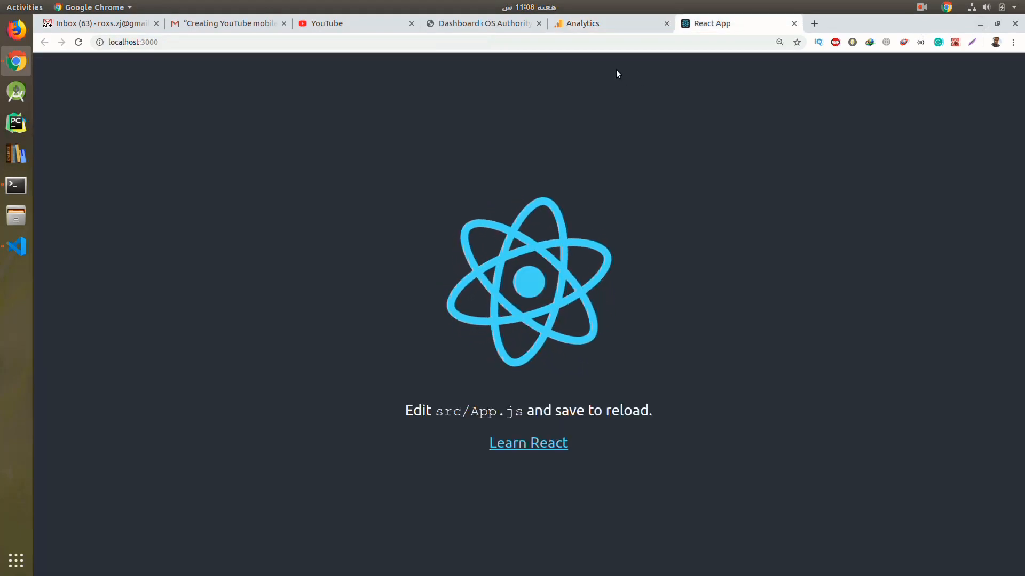
{"action": "left_click", "coordinate": [581, 22]}
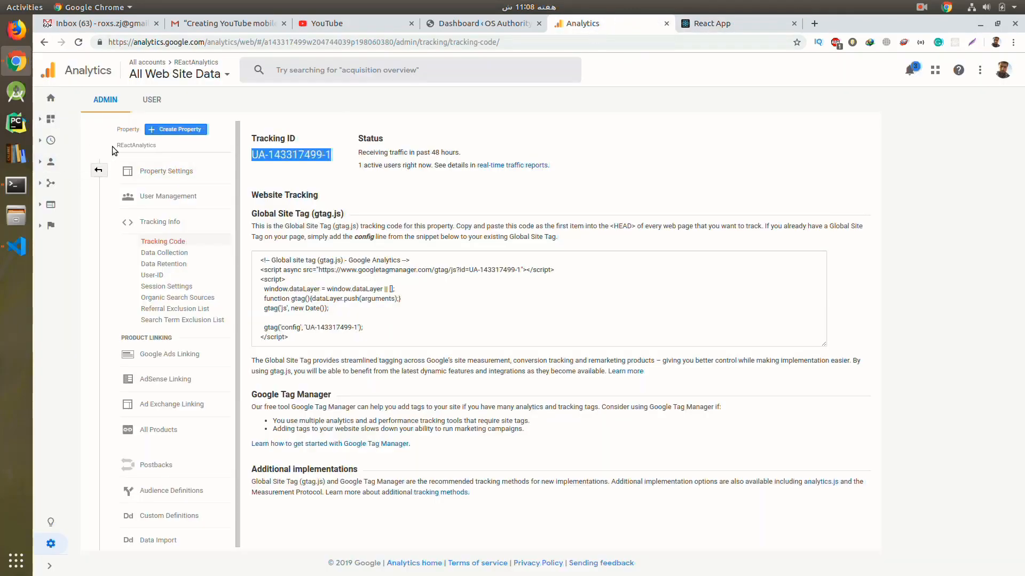
{"action": "left_click", "coordinate": [50, 97]}
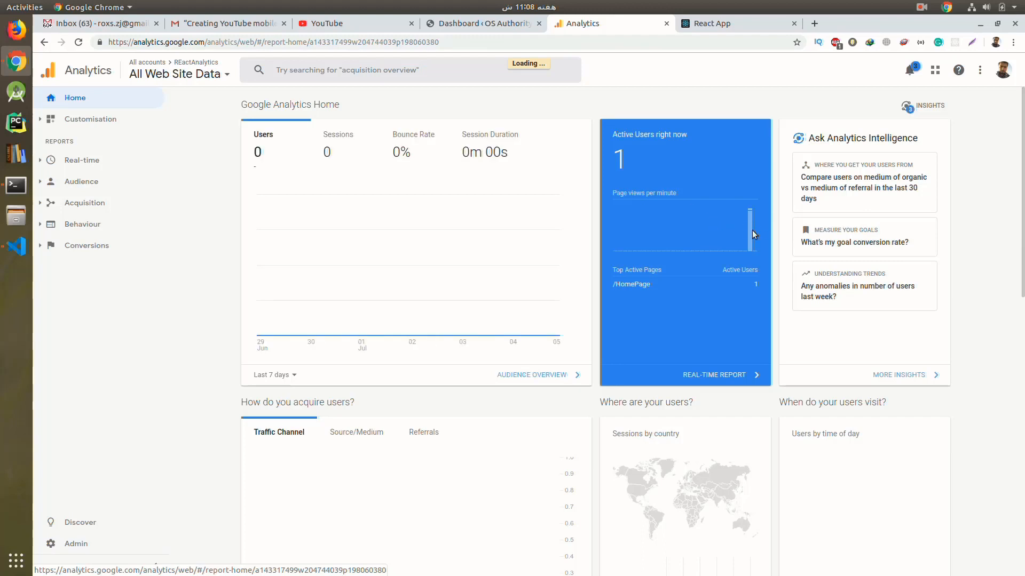
{"action": "mouse_move", "coordinate": [749, 234]}
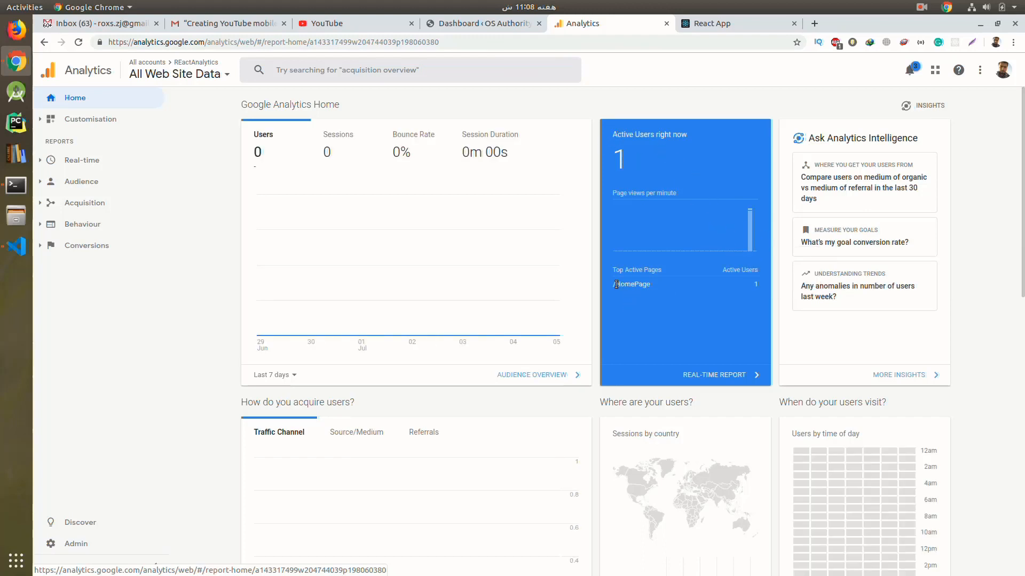
{"action": "mouse_move", "coordinate": [611, 289]}
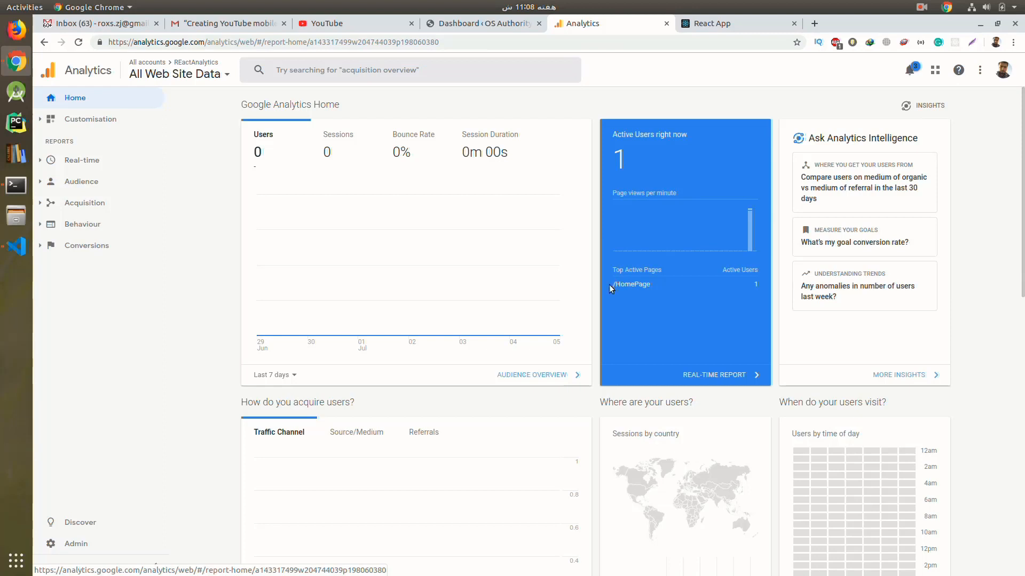
{"action": "mouse_move", "coordinate": [911, 70]}
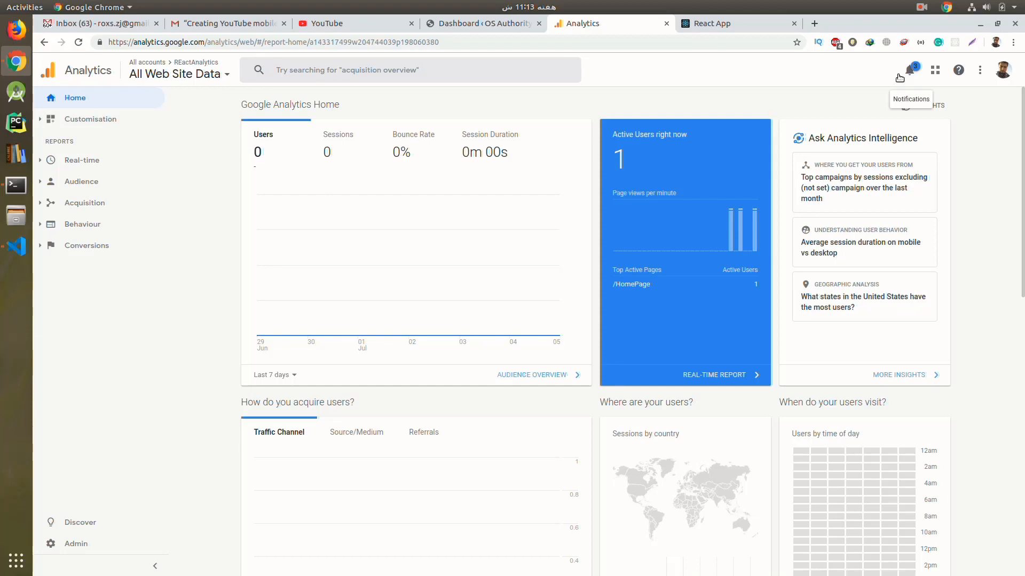
Open the Analytics home report to confirm 1 active user on /HomePage.
{"action": "left_click", "coordinate": [921, 7]}
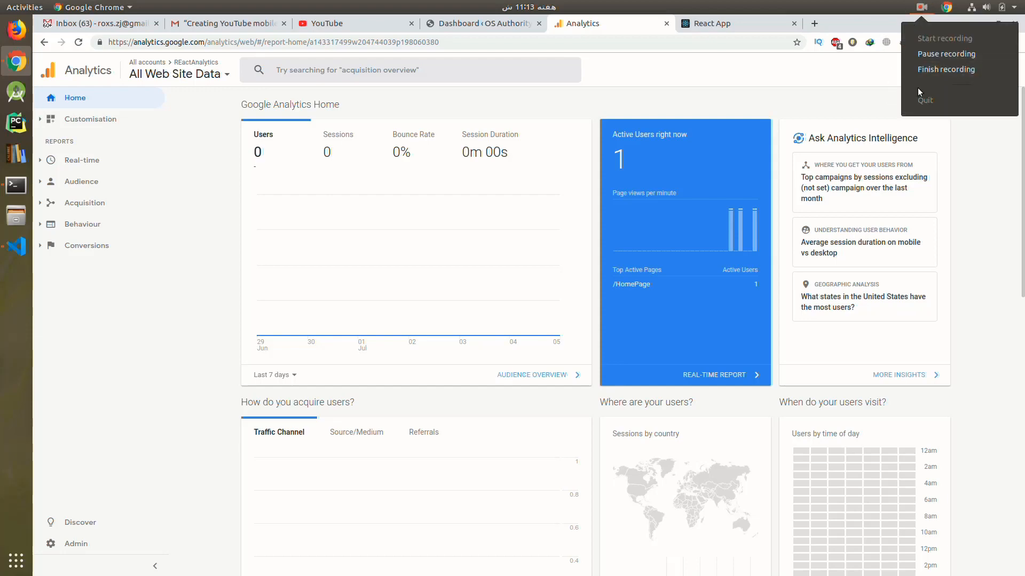